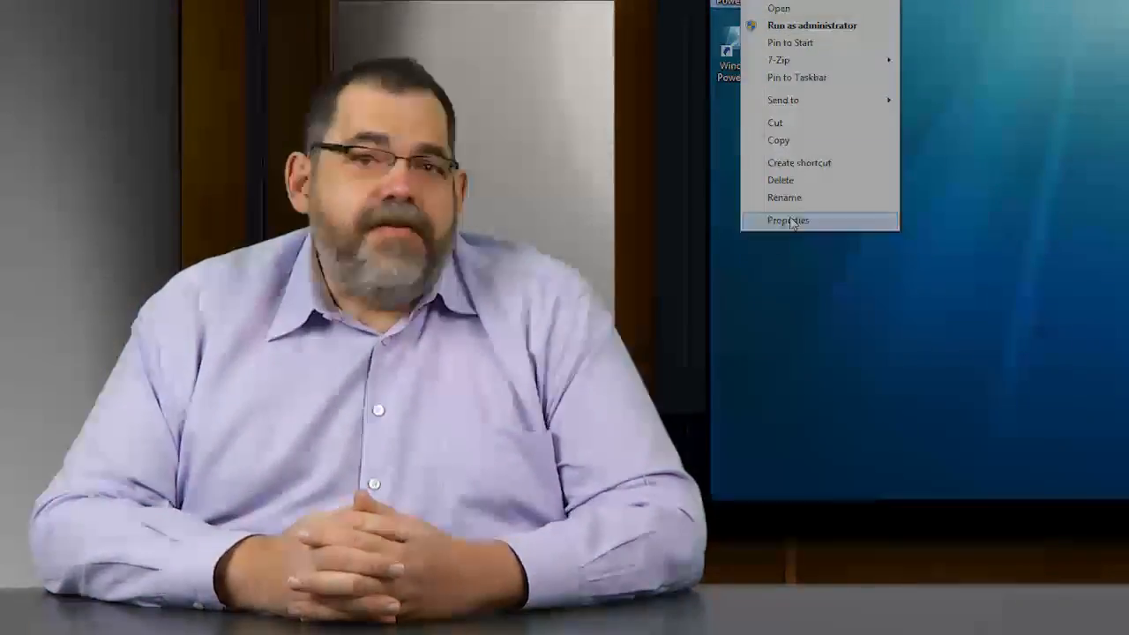
- Launch a default Windows PowerShell console from the desktop shortcut
left_click(787, 219)
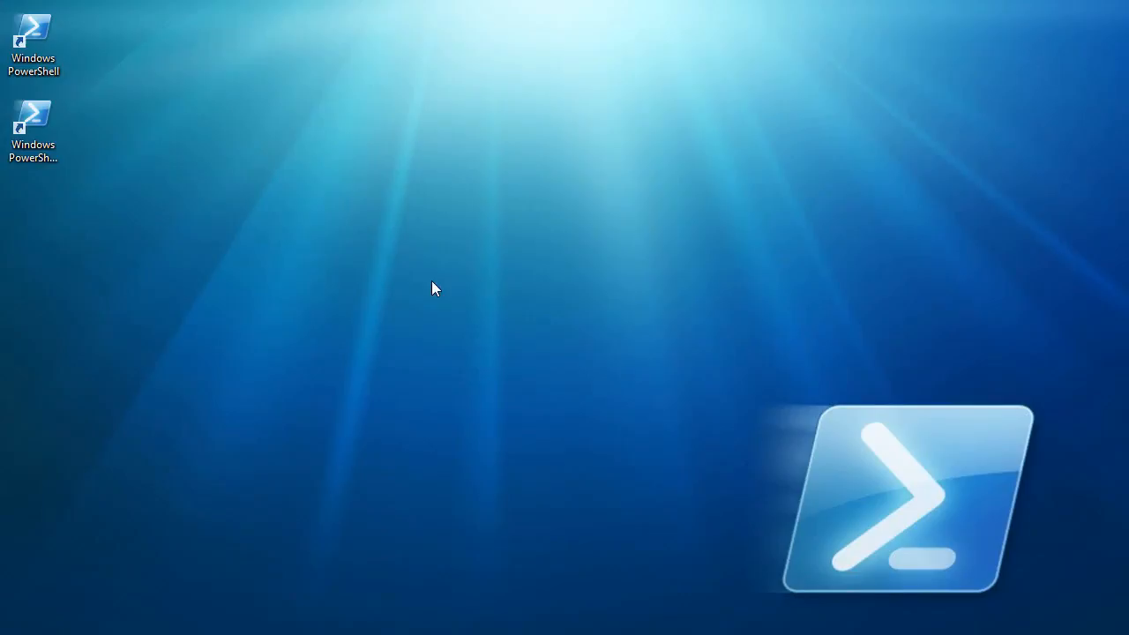
mouse_move(42, 145)
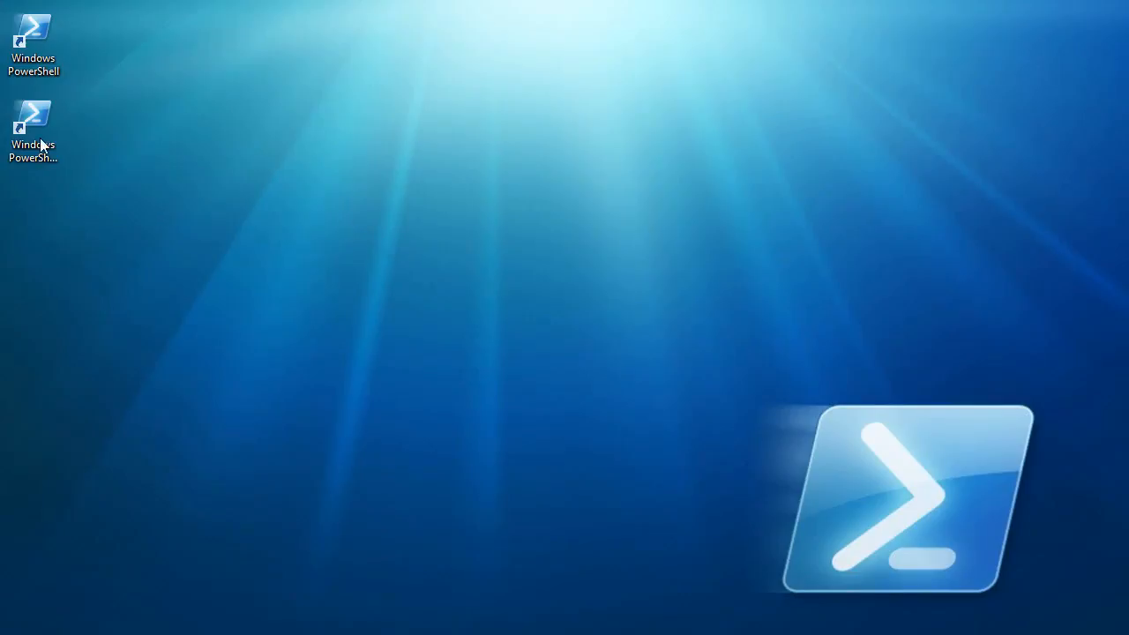
double_click(32, 132)
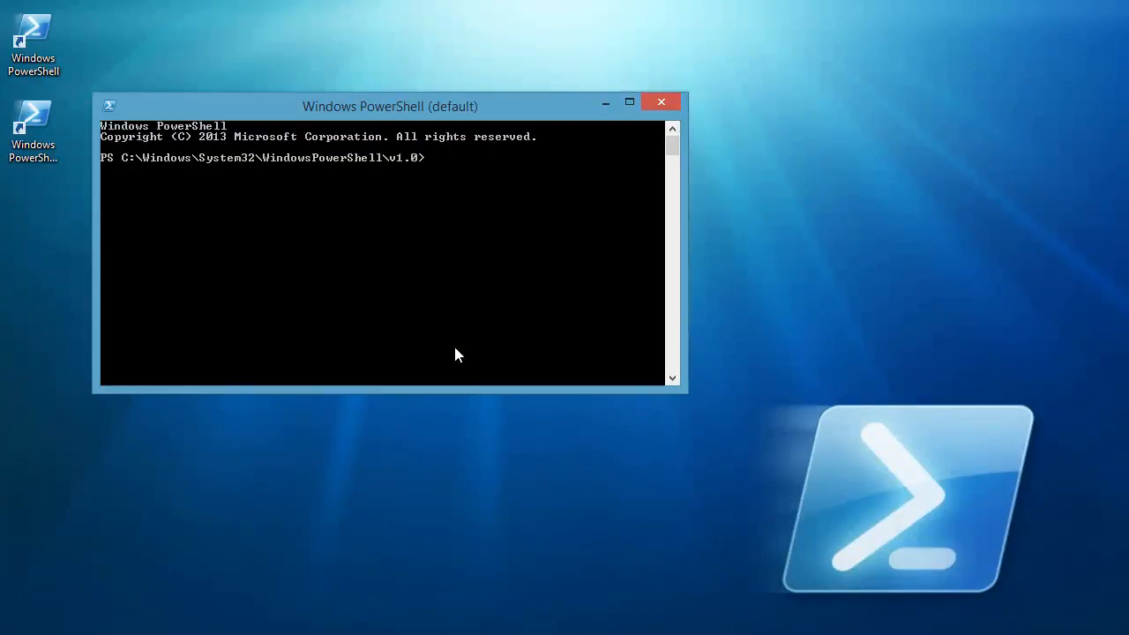
mouse_move(285, 116)
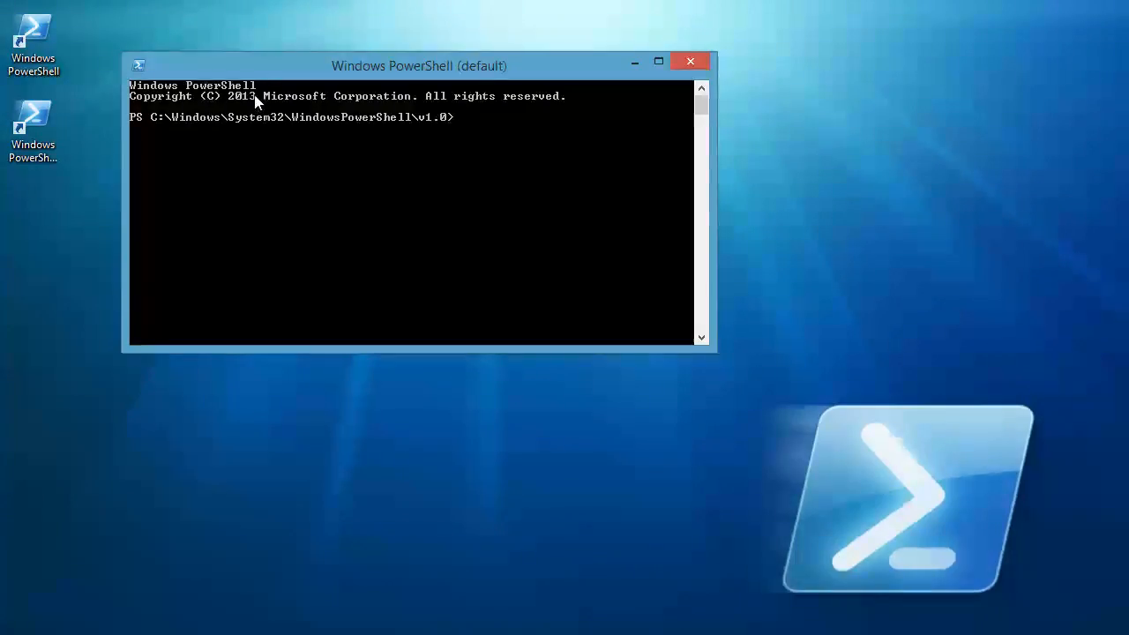
mouse_move(271, 83)
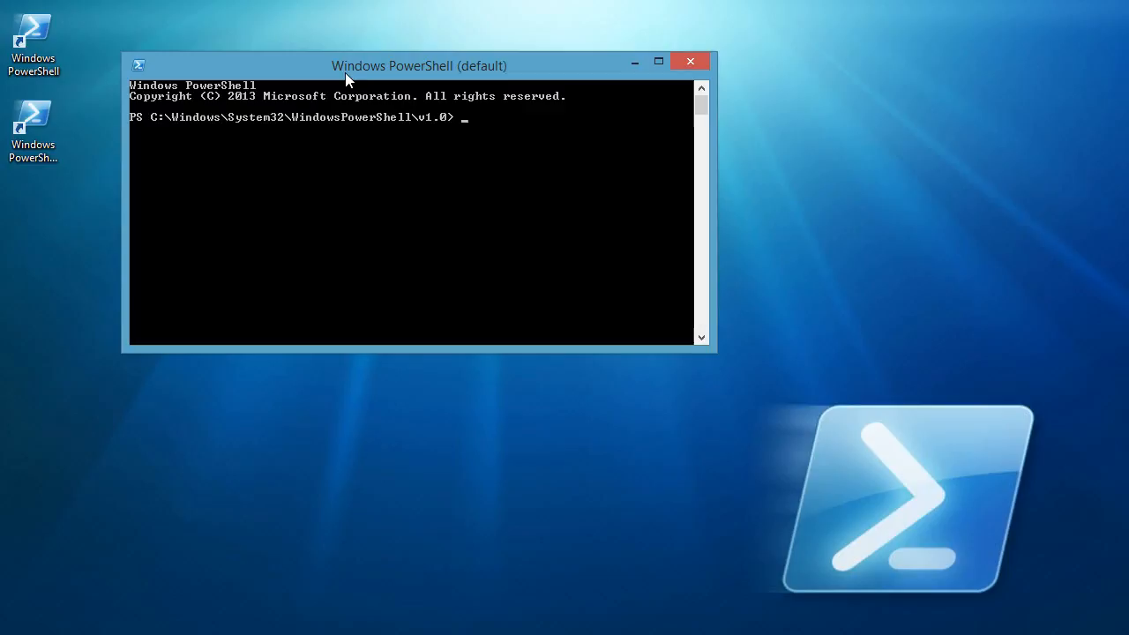
mouse_move(379, 123)
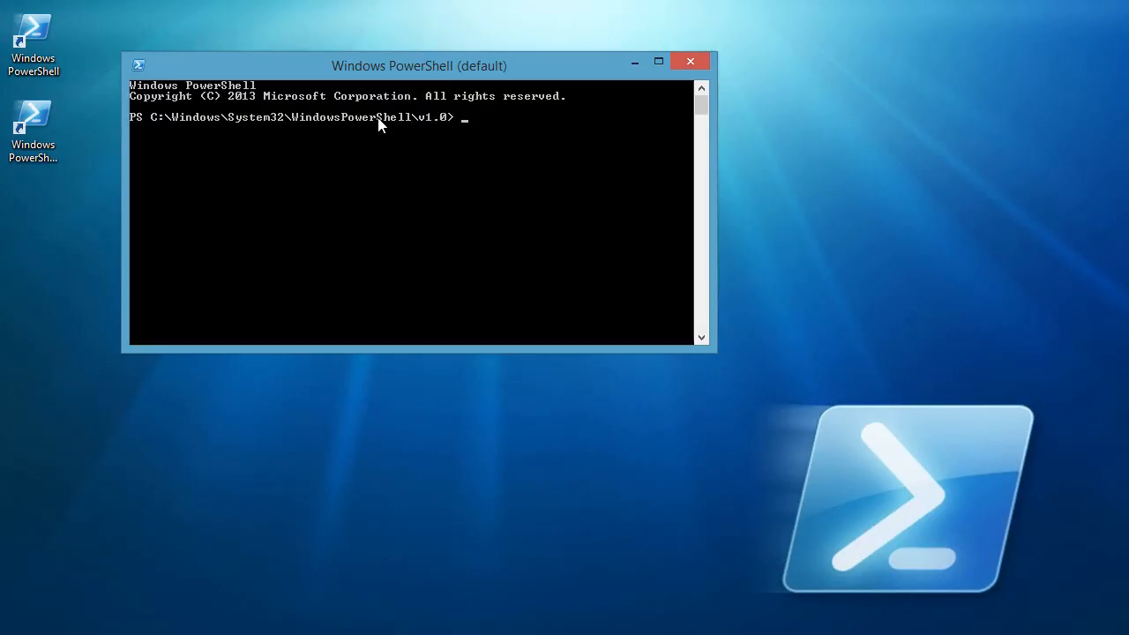
mouse_move(398, 169)
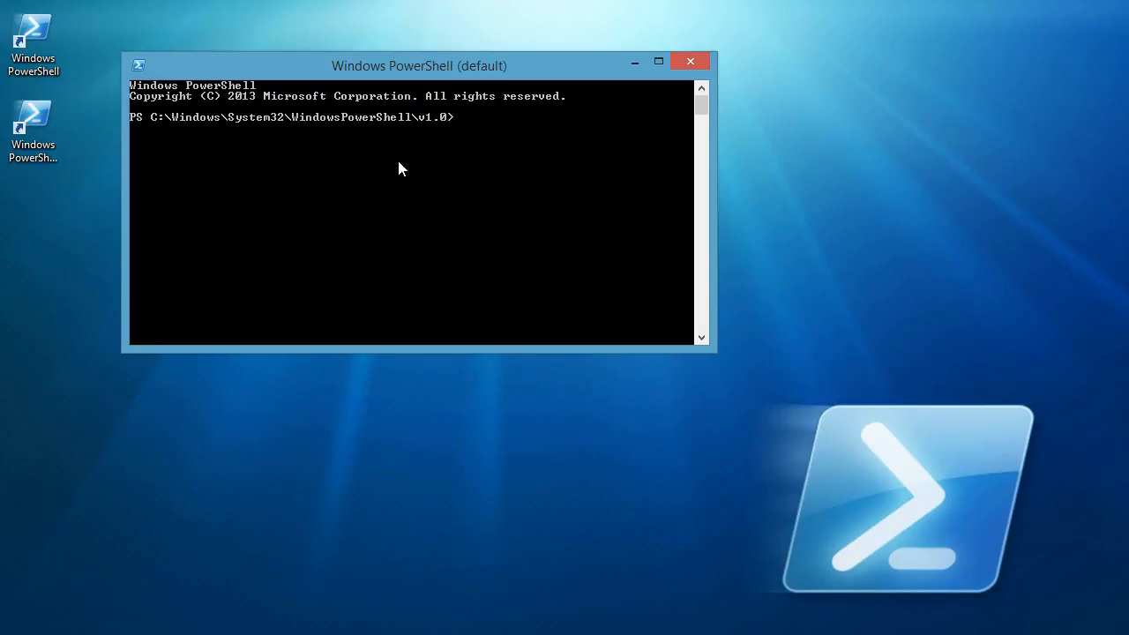
right_click(32, 127)
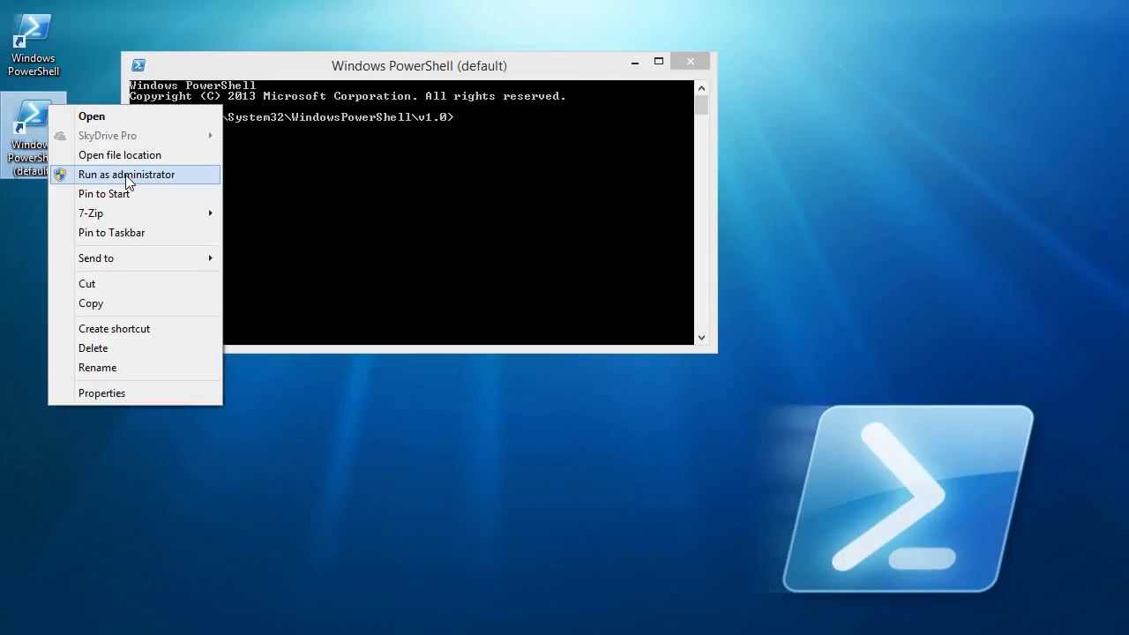
mouse_move(272, 71)
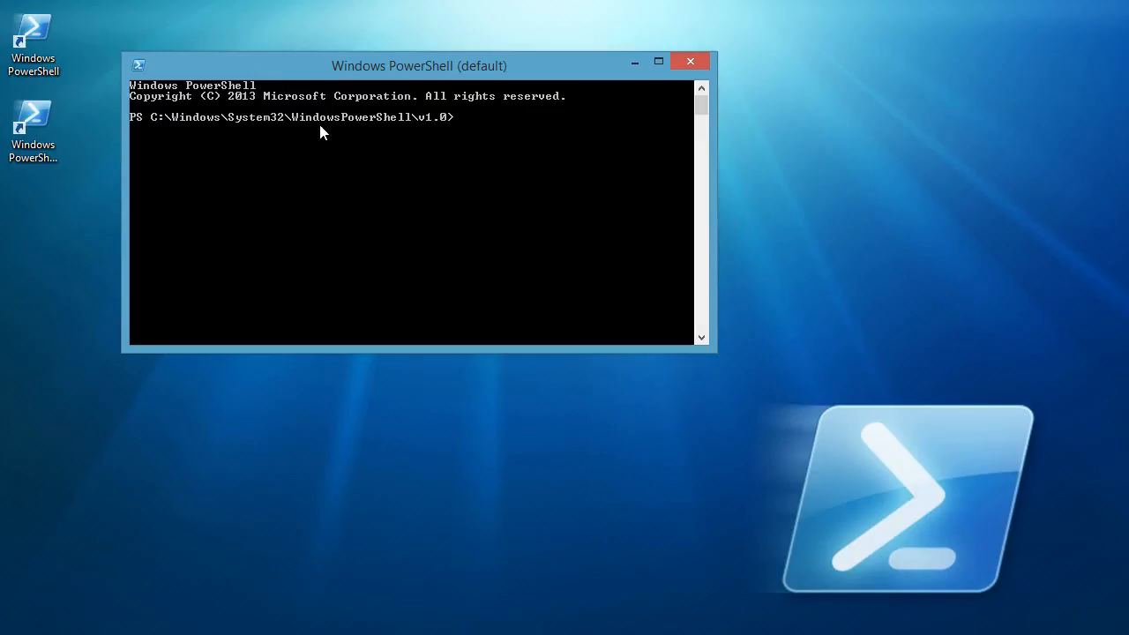
mouse_move(257, 186)
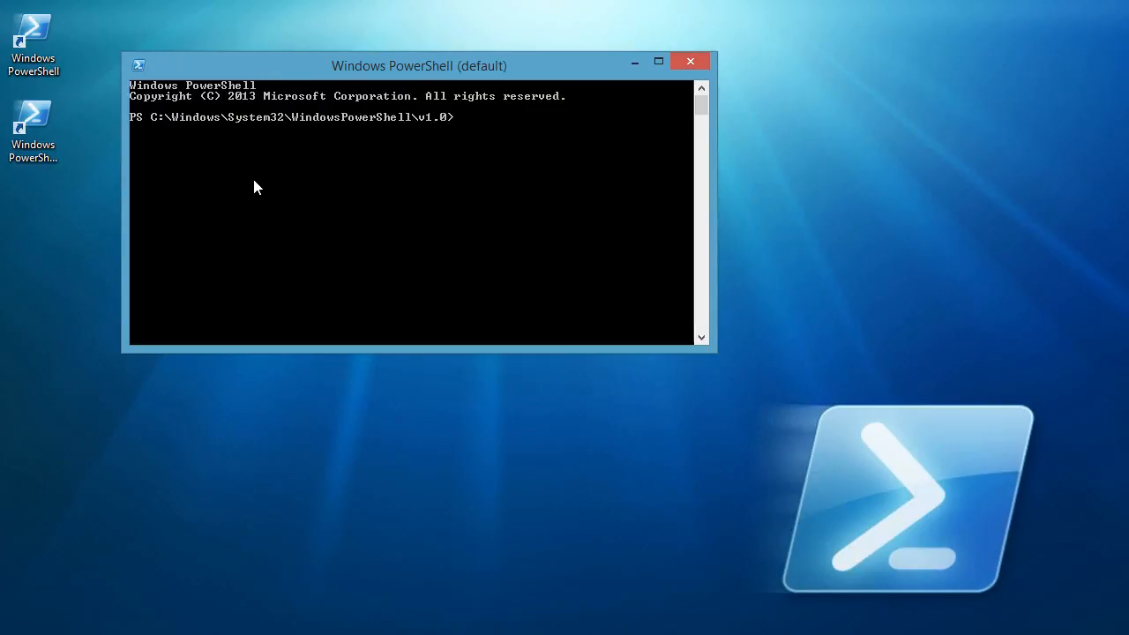
mouse_move(275, 219)
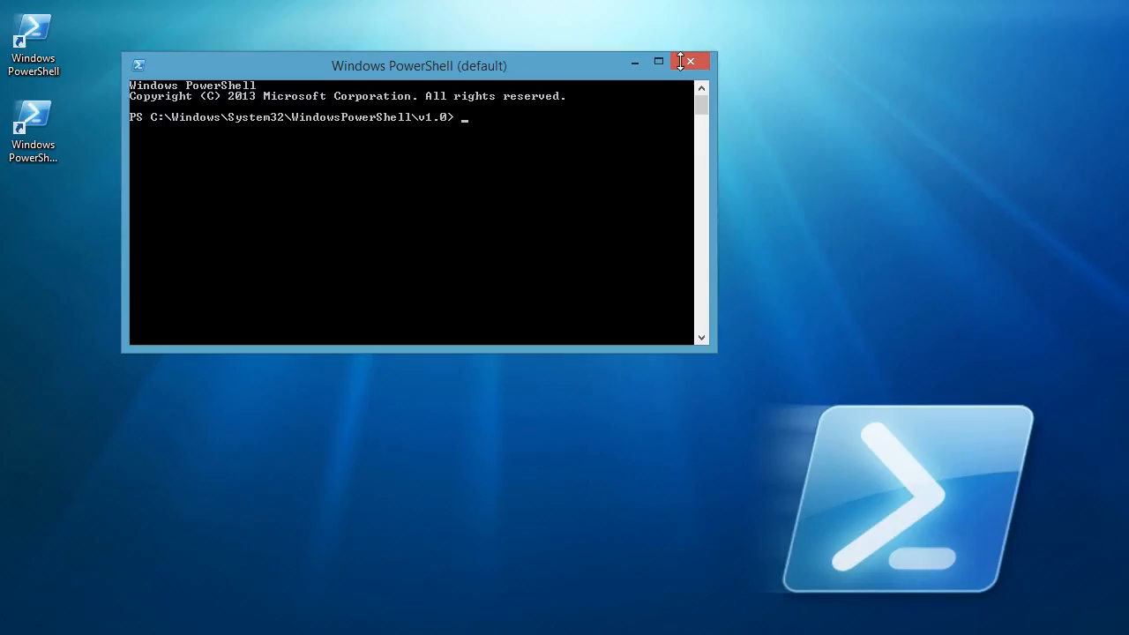
- Close the console and set the PowerShell shortcut's Advanced properties to Run as administrator
left_click(692, 60)
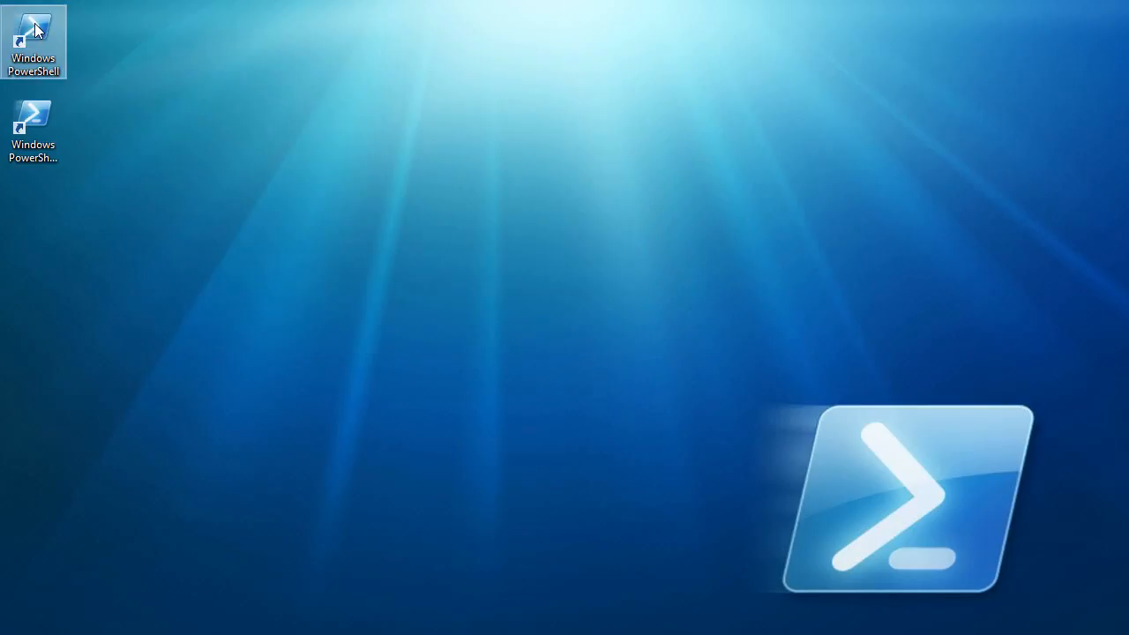
right_click(32, 42)
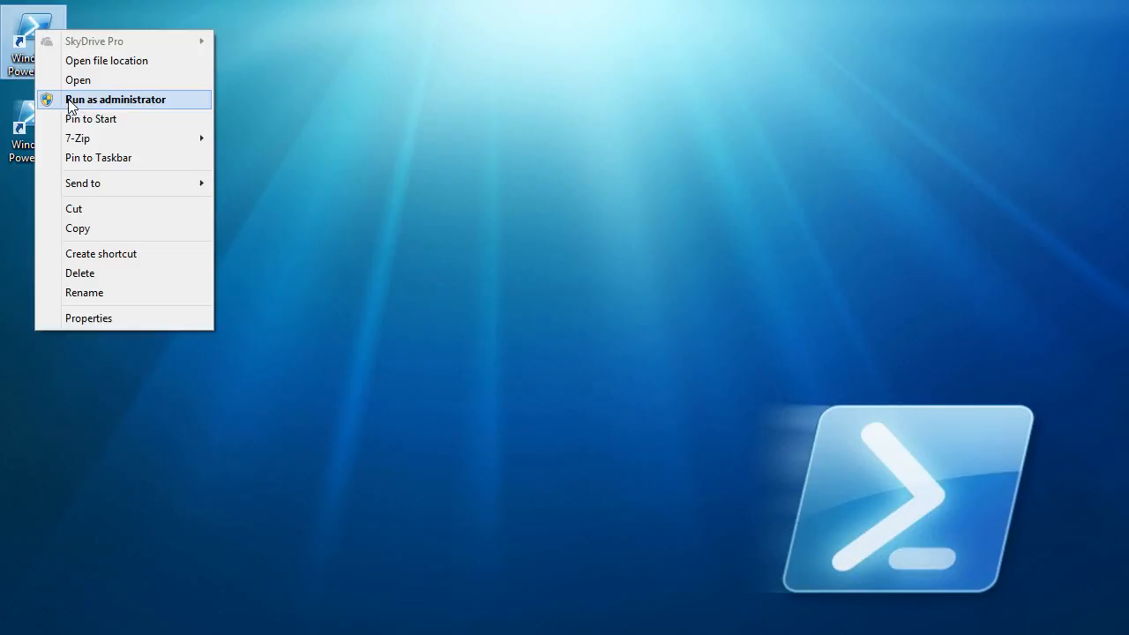
mouse_move(89, 317)
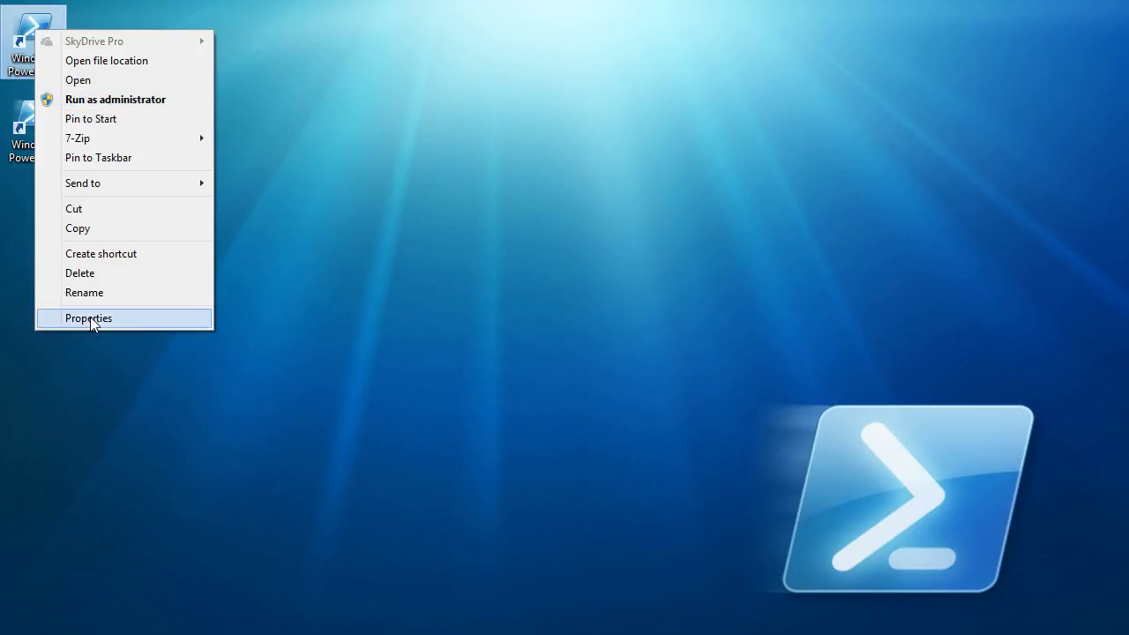
left_click(88, 317)
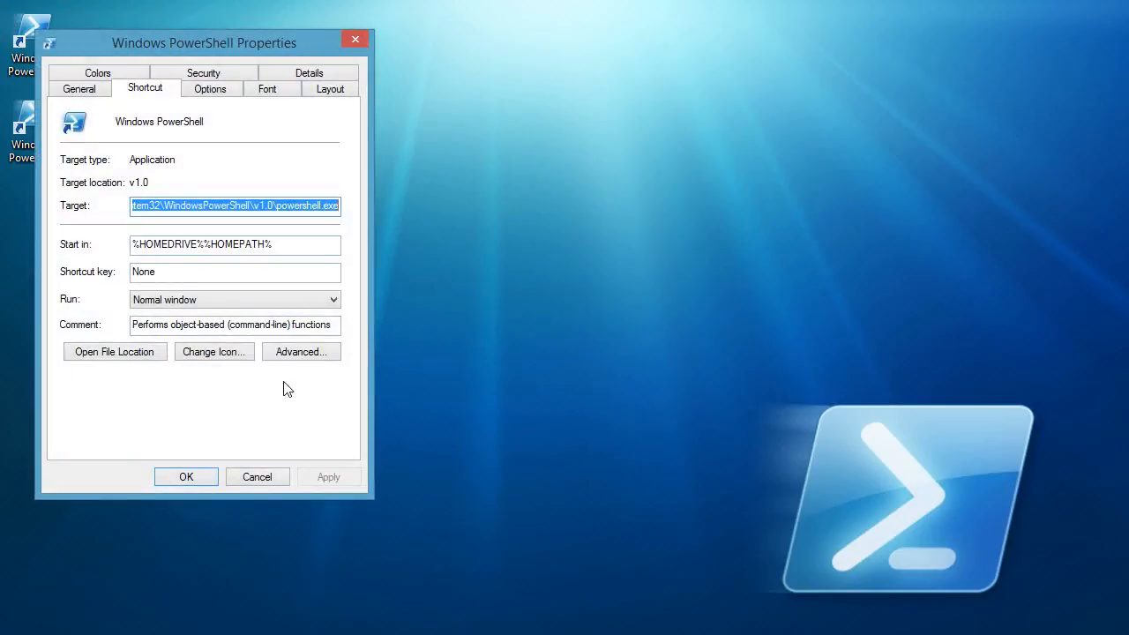
left_click(300, 351)
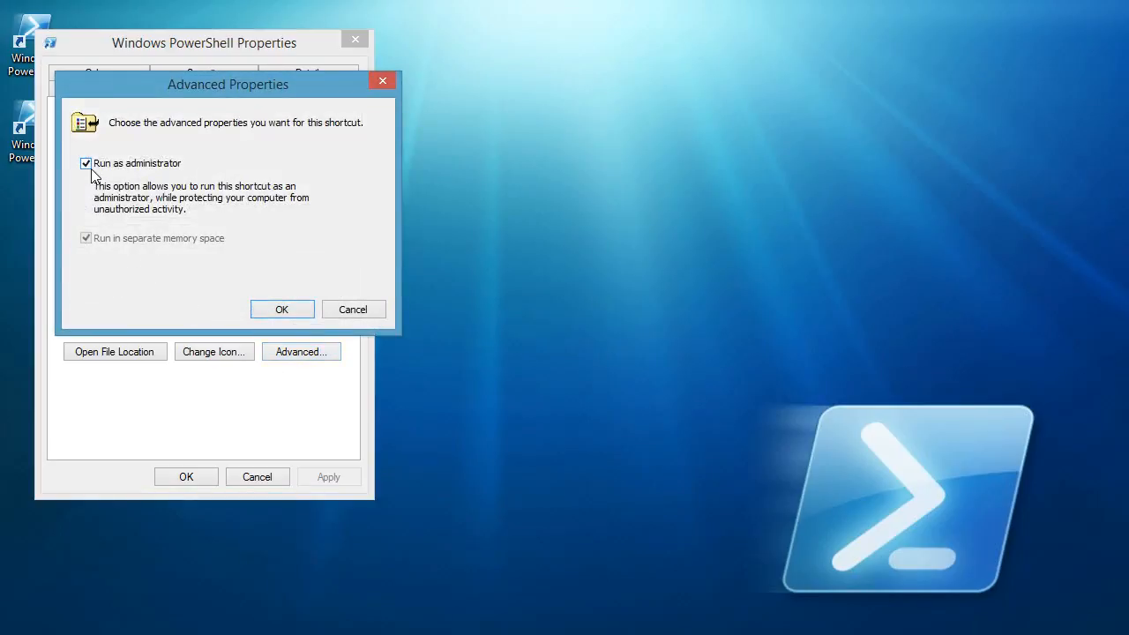
mouse_move(273, 307)
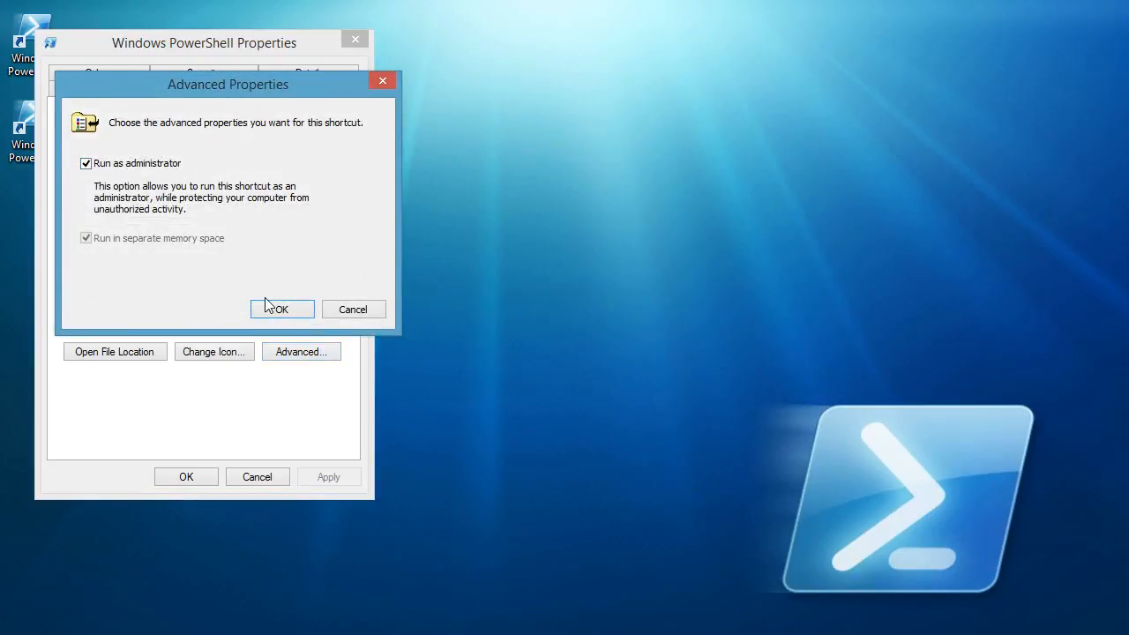
left_click(282, 308)
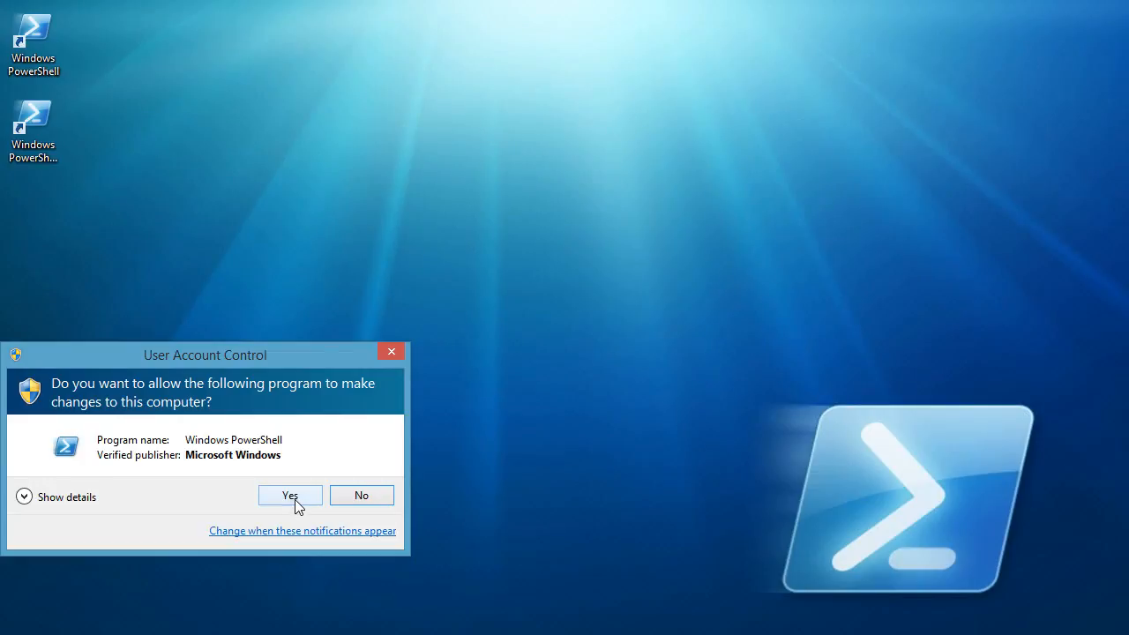
- Allow the UAC prompt so the elevated Administrator console opens at C:\Windows\system32
left_click(290, 494)
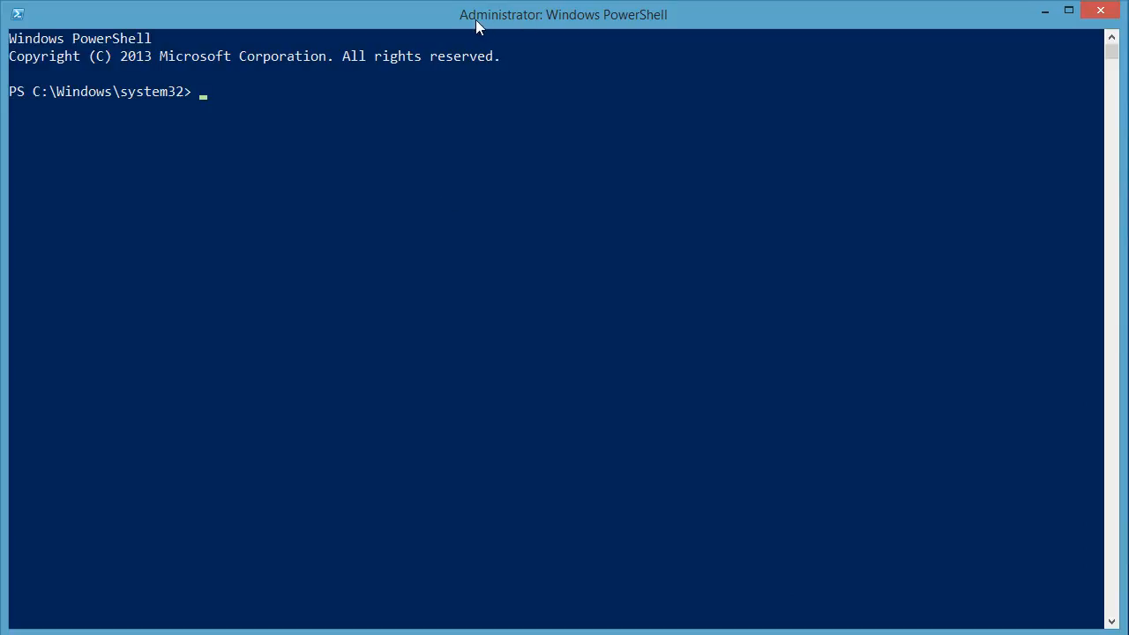
mouse_move(482, 183)
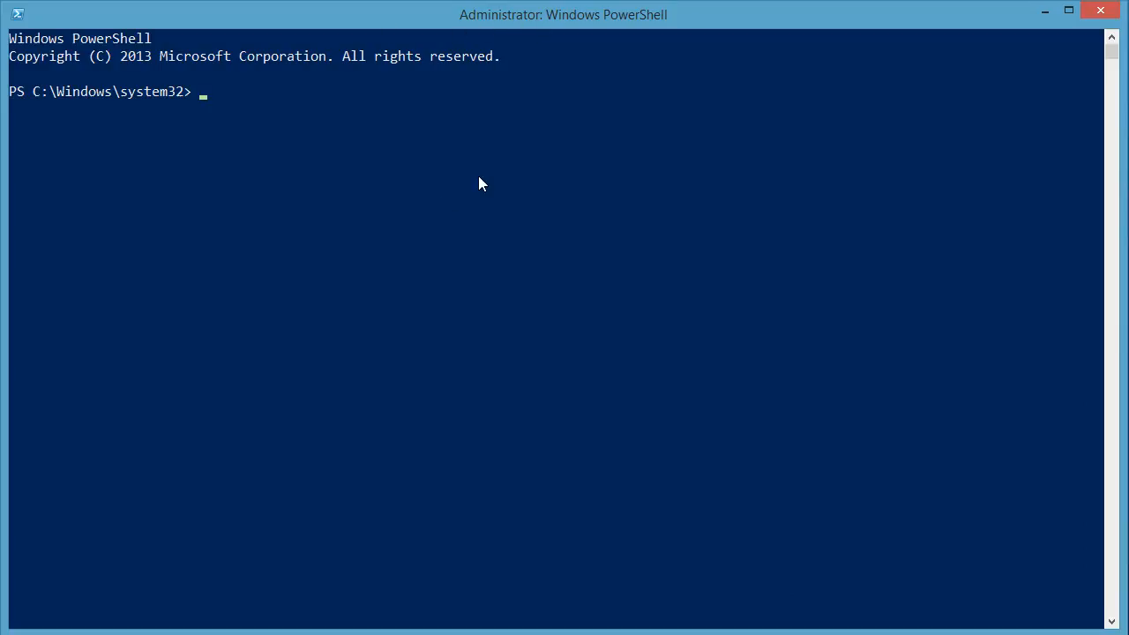
mouse_move(490, 166)
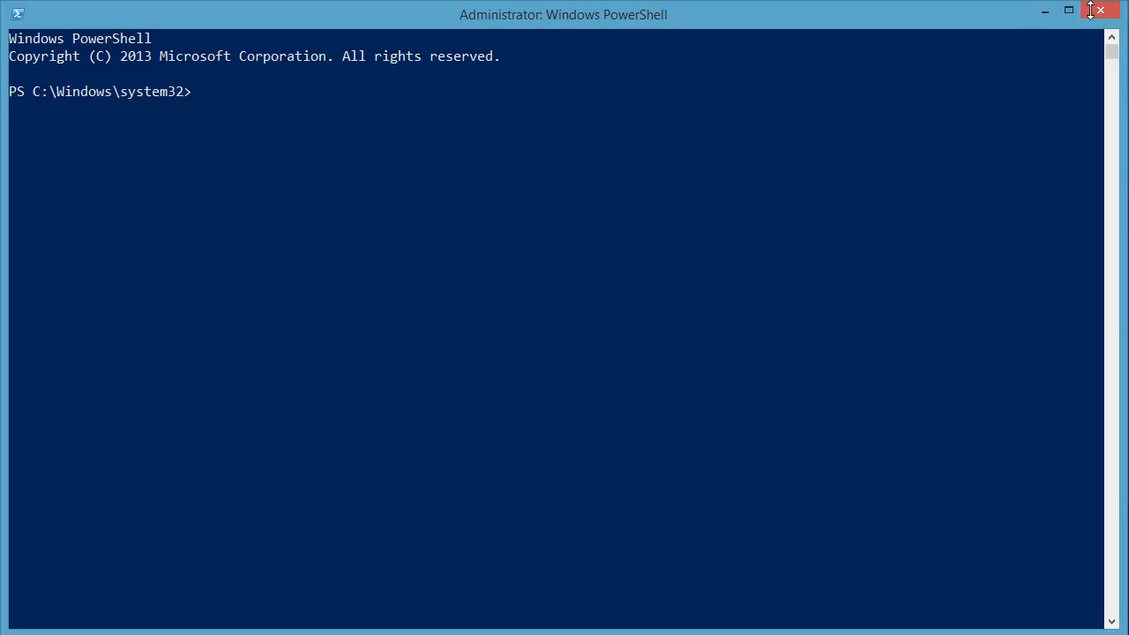
- Review the shortcut's Font, Layout and Colors settings (background 1, 36, 86), then relaunch it
right_click(33, 36)
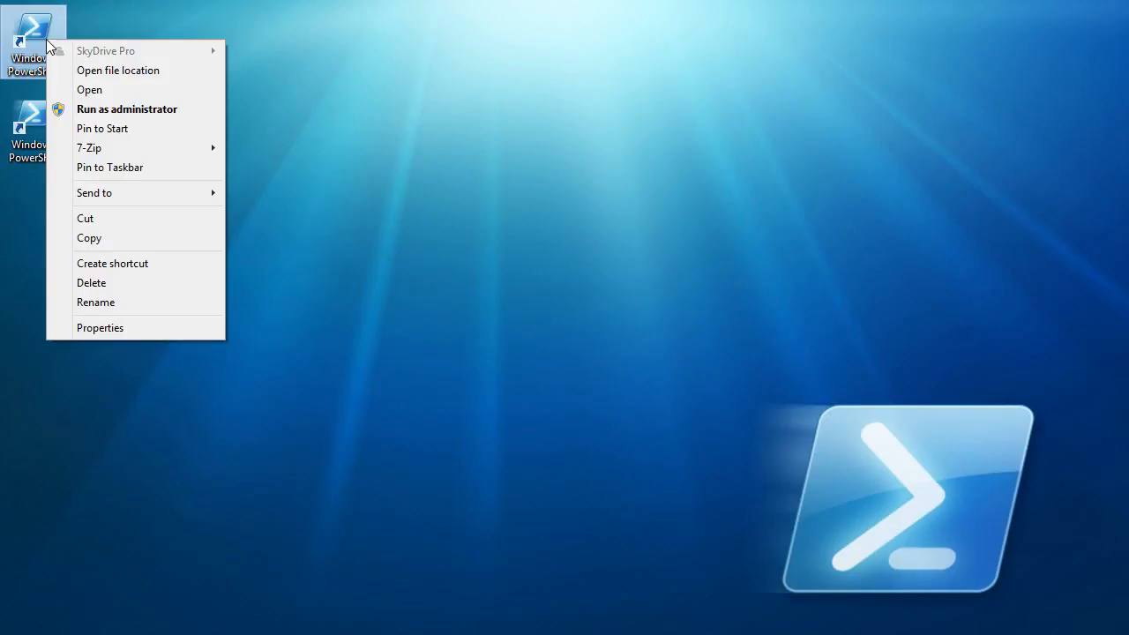
left_click(99, 326)
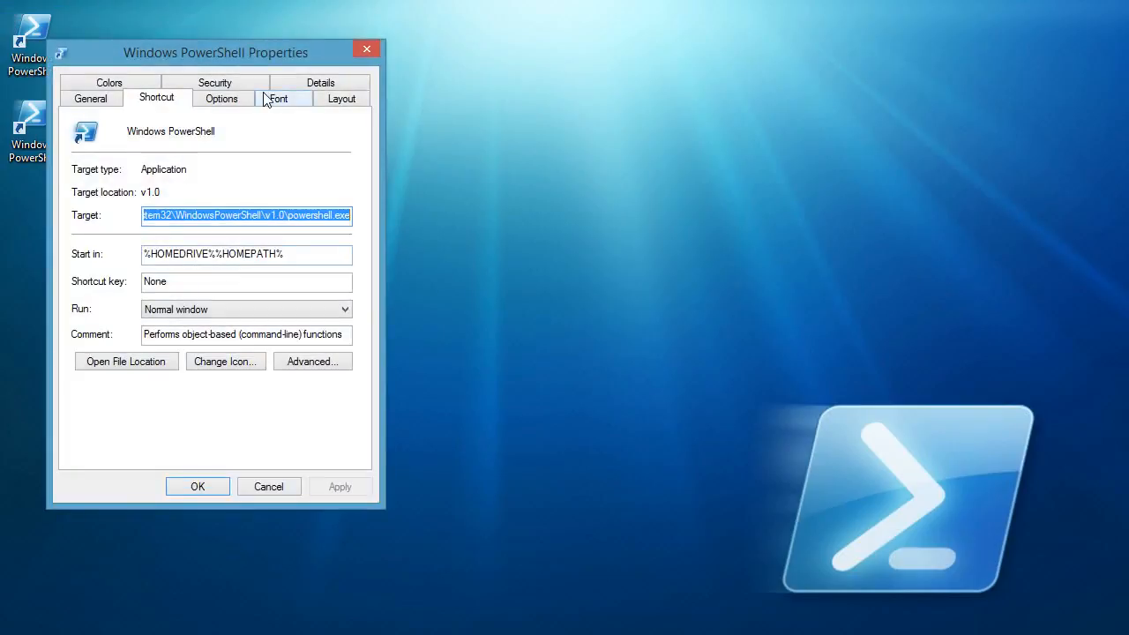
left_click(279, 97)
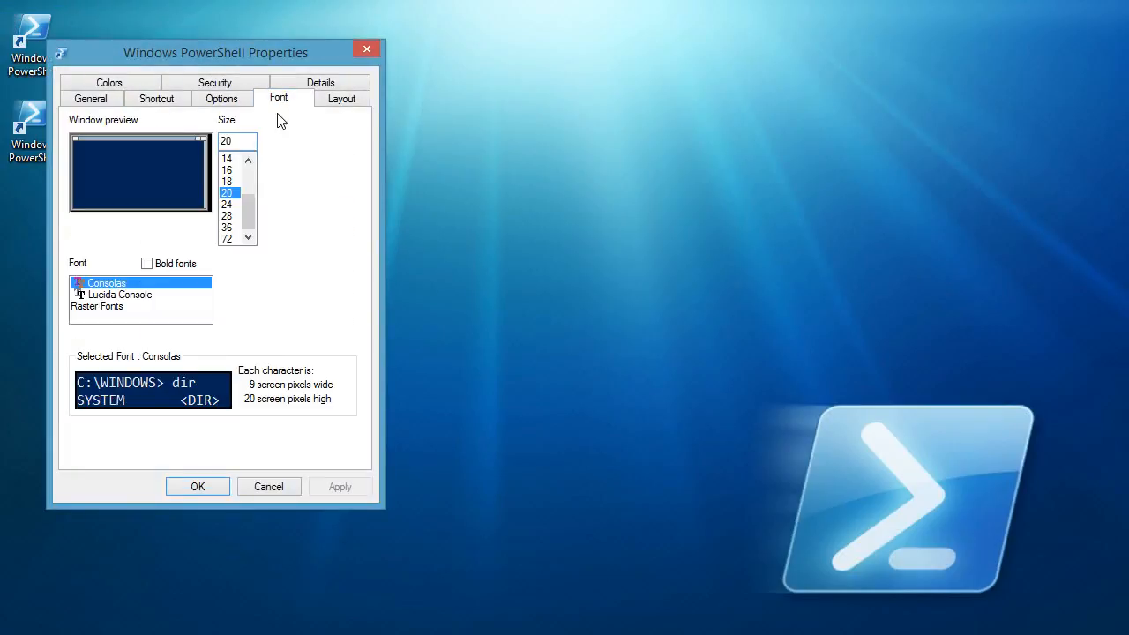
left_click(342, 99)
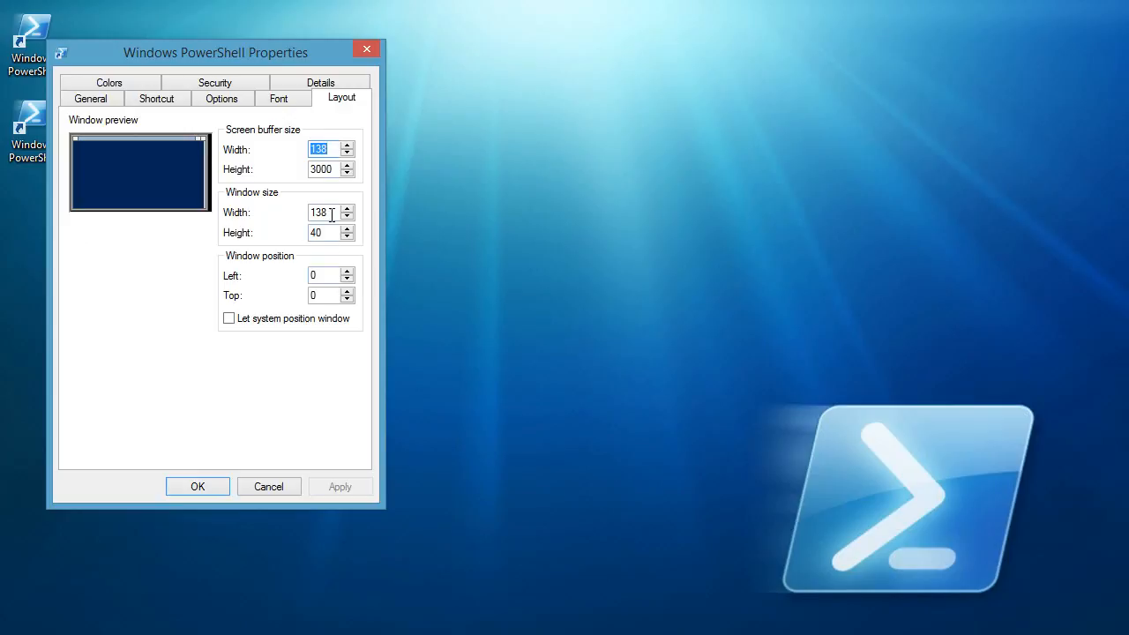
mouse_move(272, 362)
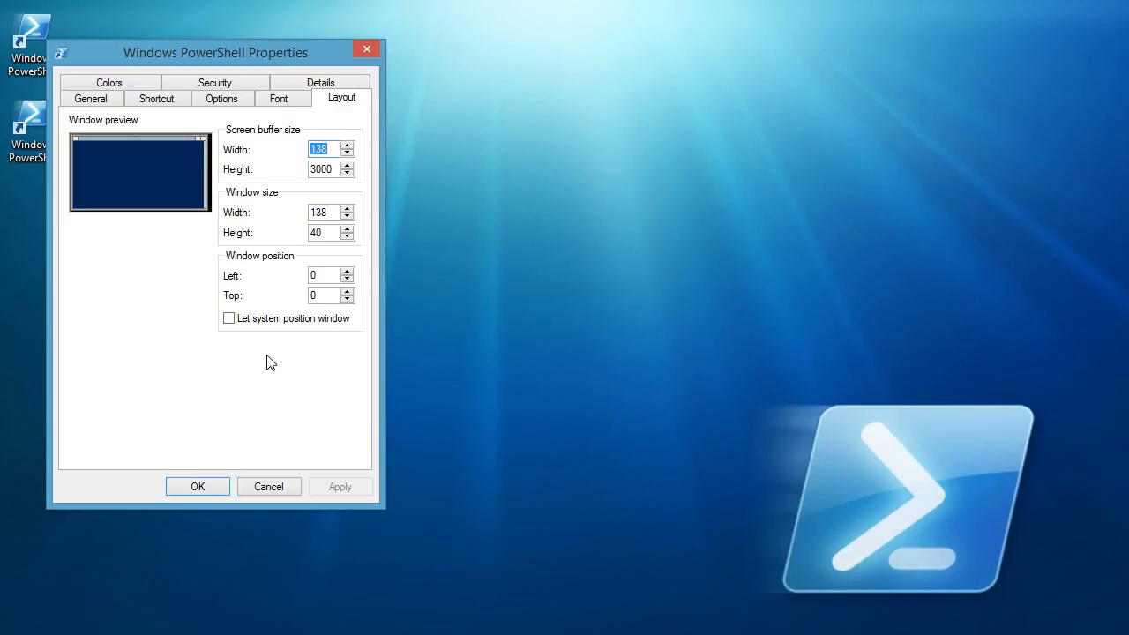
mouse_move(176, 116)
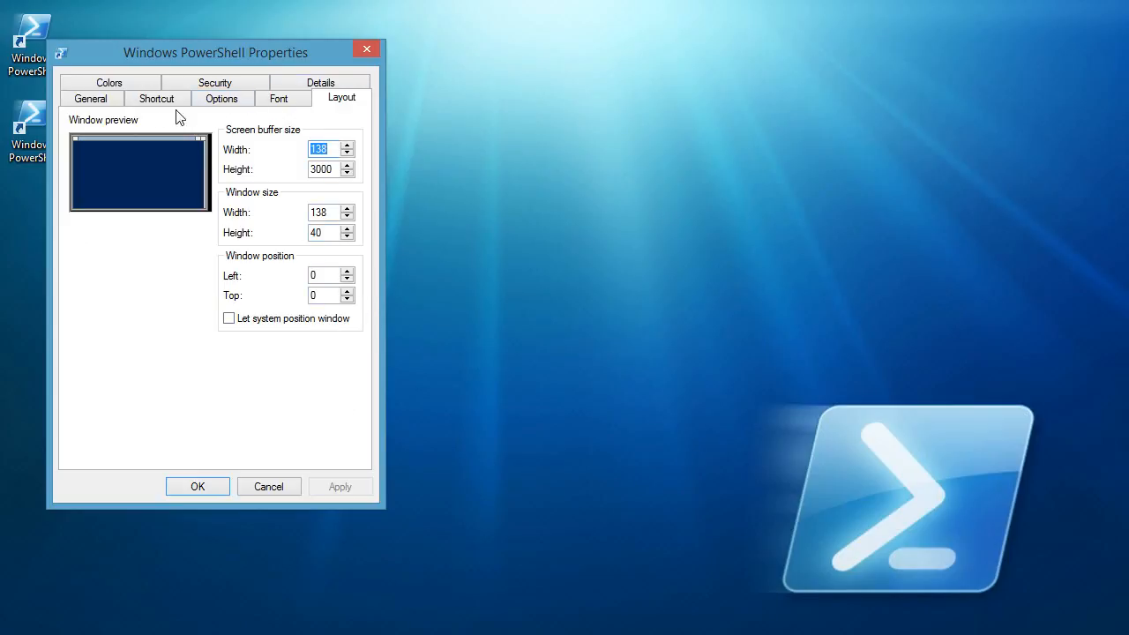
left_click(109, 83)
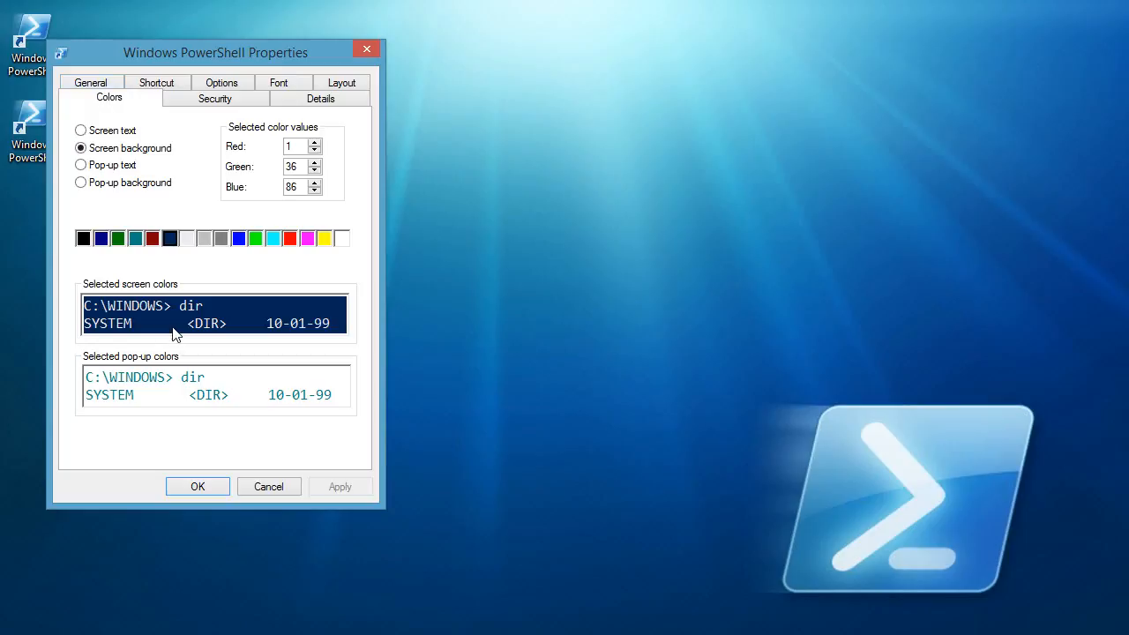
mouse_move(199, 560)
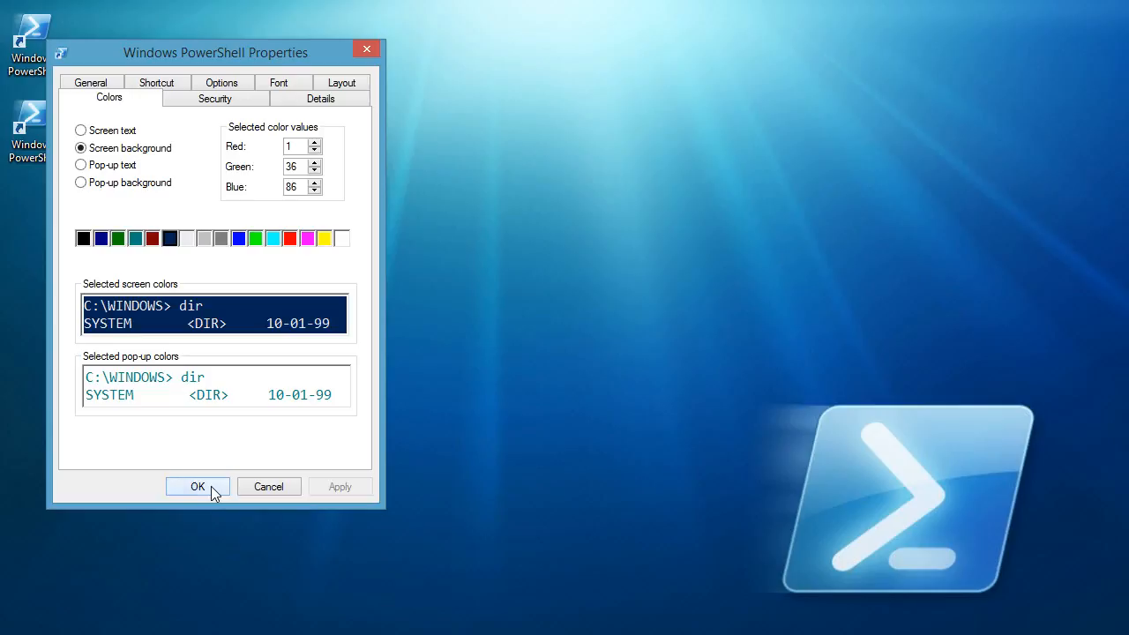
left_click(198, 487)
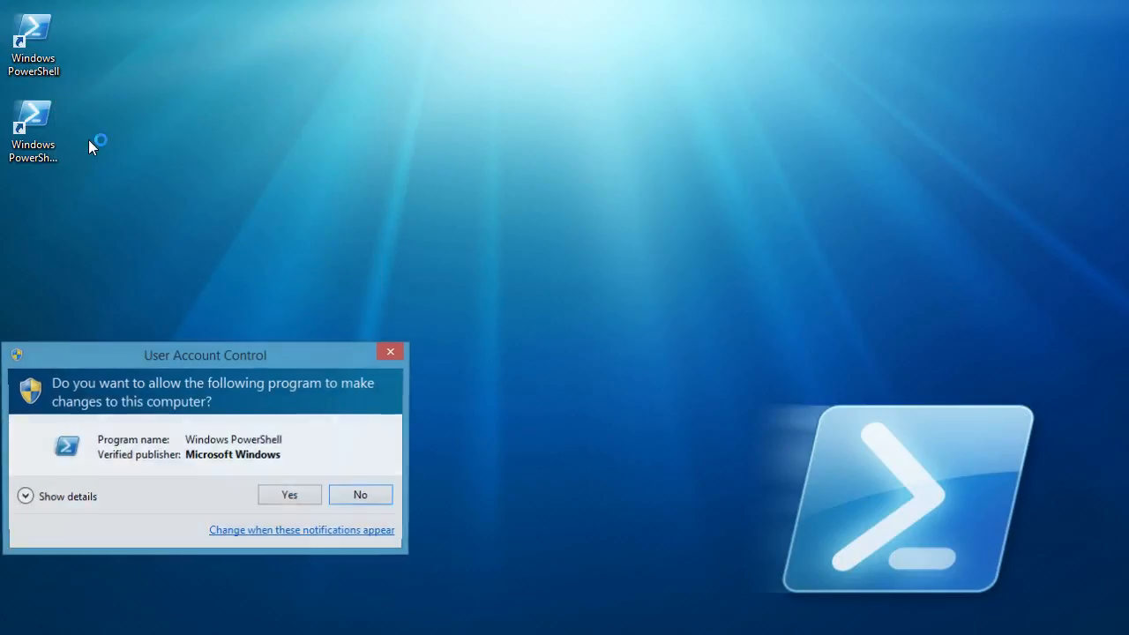
- Allow elevation in the UAC prompt to open the Administrator PowerShell console
left_click(289, 494)
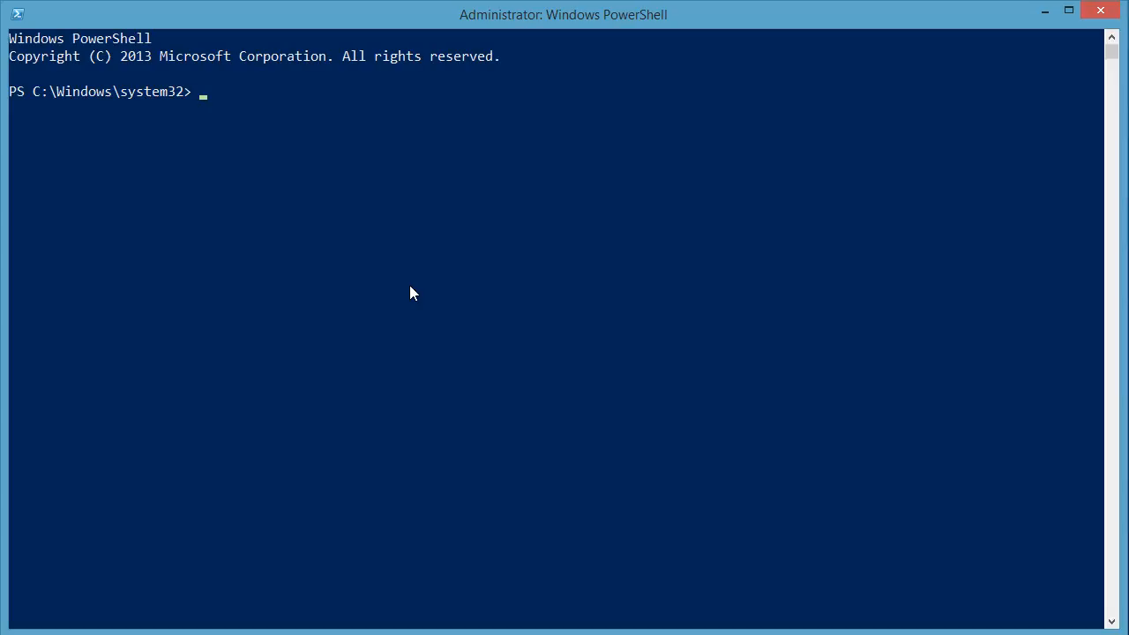
mouse_move(397, 293)
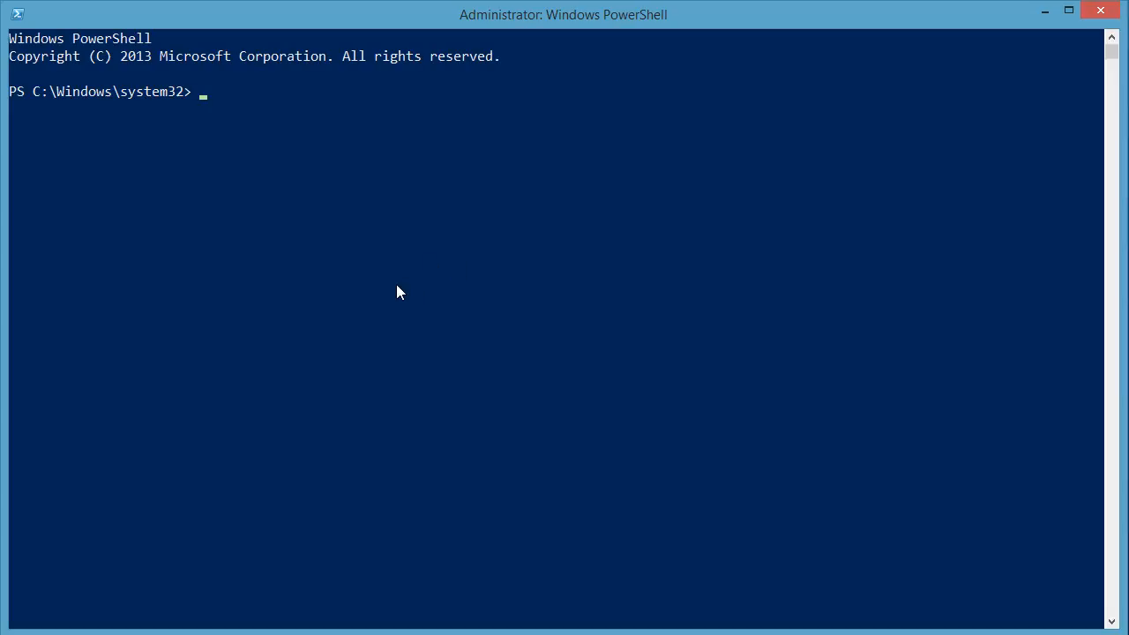
mouse_move(307, 187)
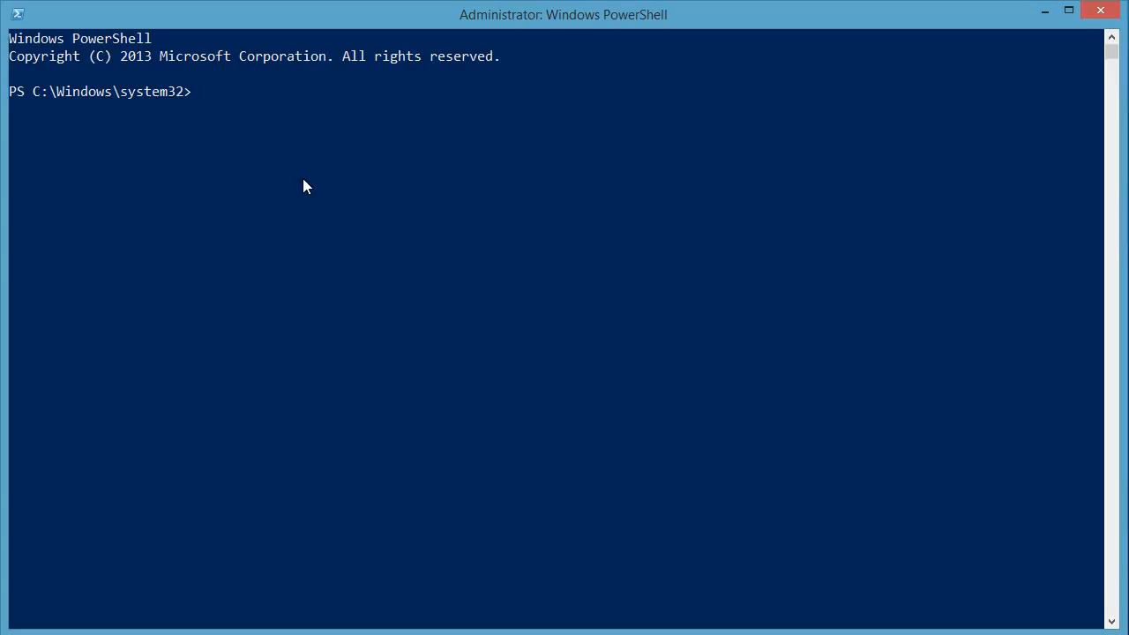
- Run host to list ConsoleHost details reporting Version 4.0
type("host")
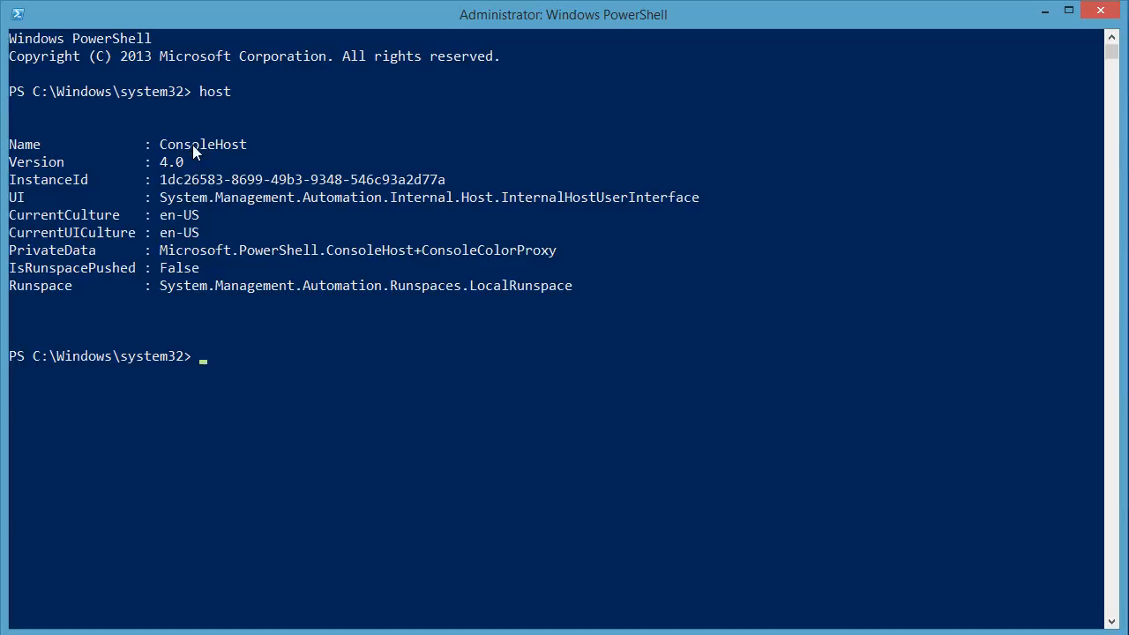
mouse_move(183, 175)
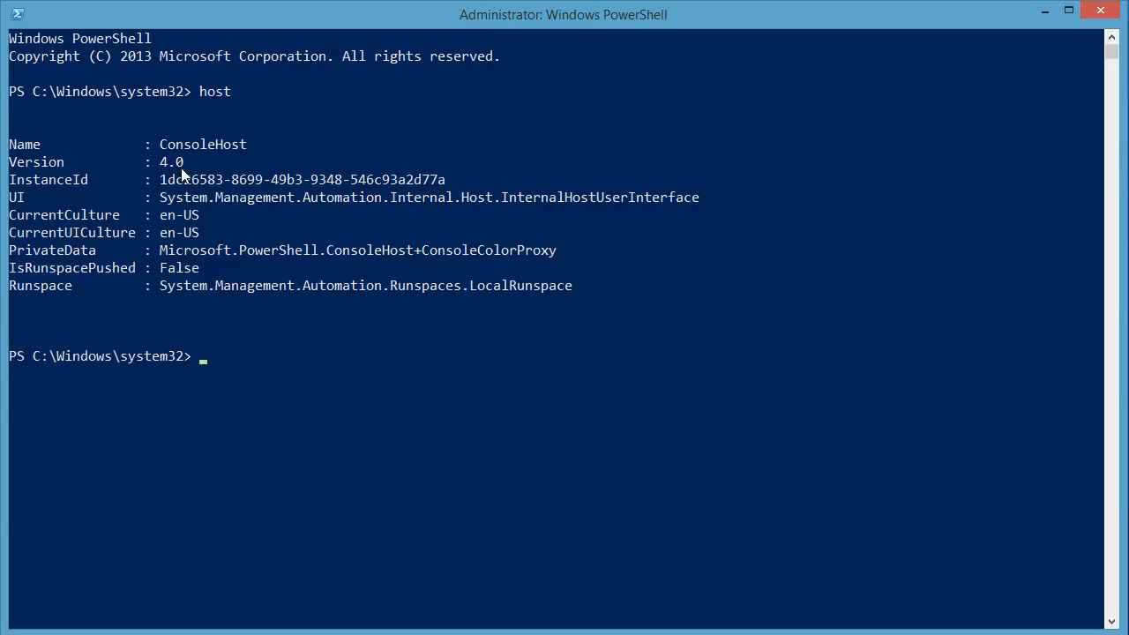
mouse_move(335, 344)
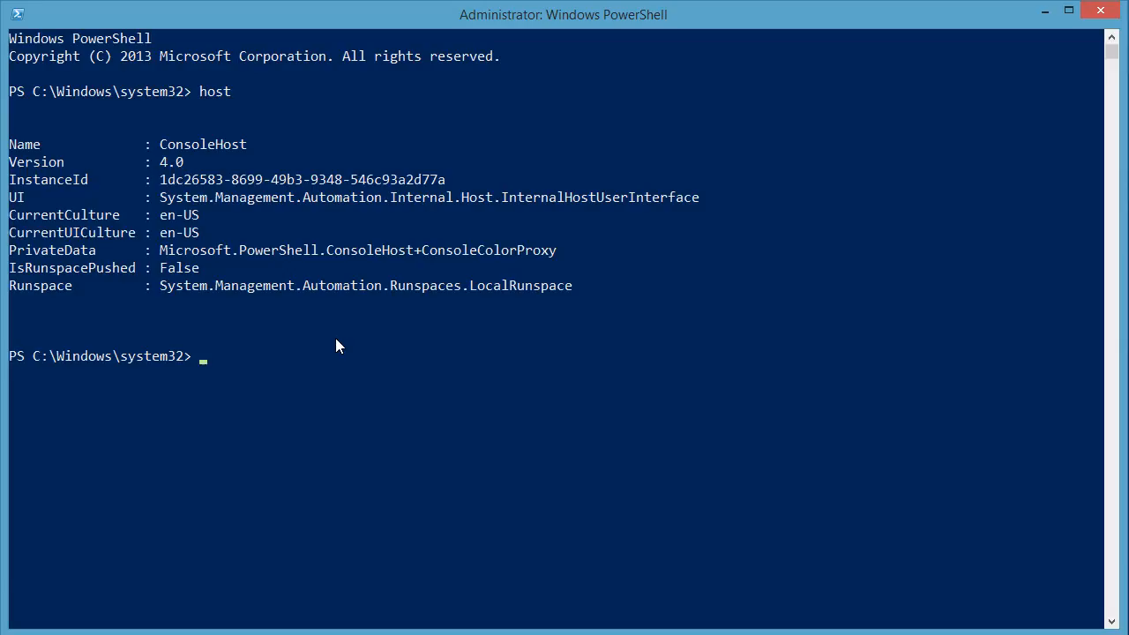
mouse_move(303, 335)
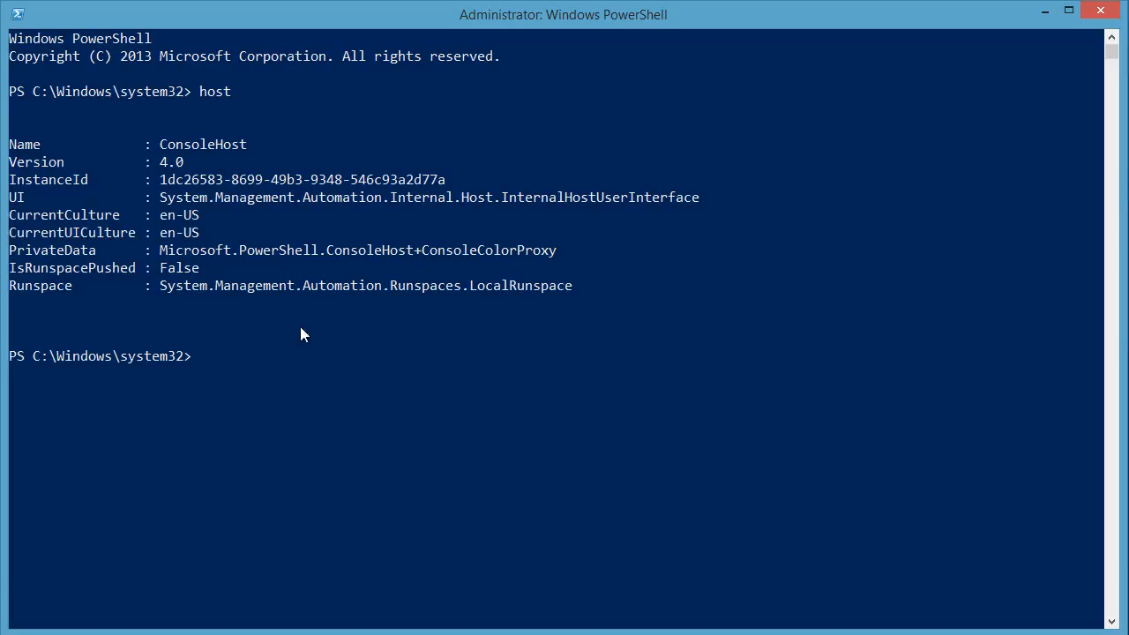
mouse_move(272, 395)
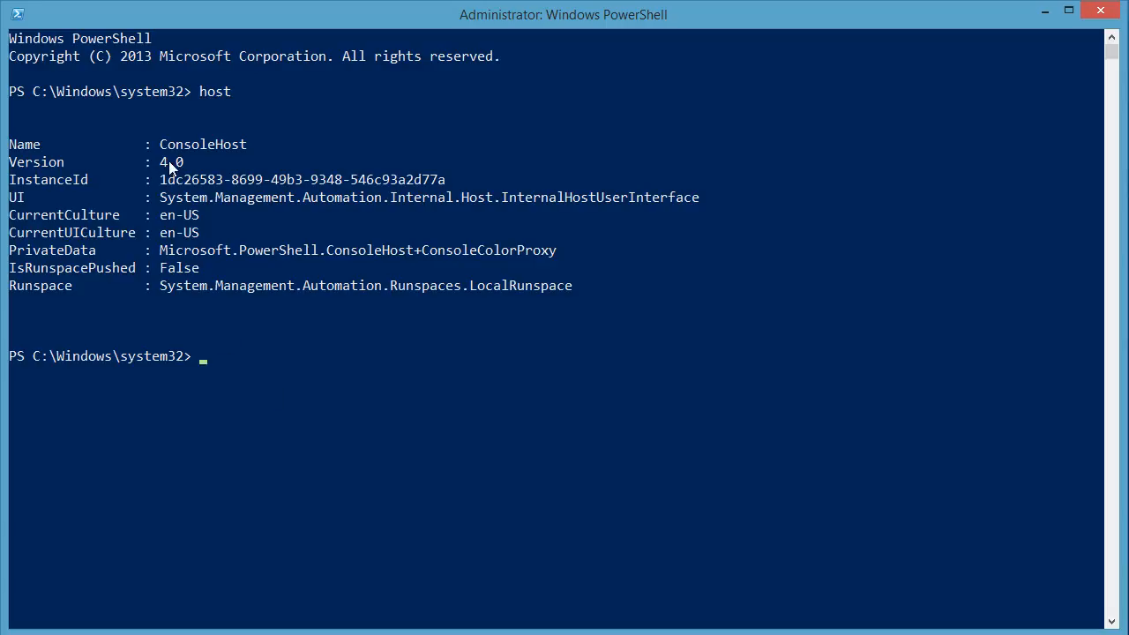
mouse_move(208, 109)
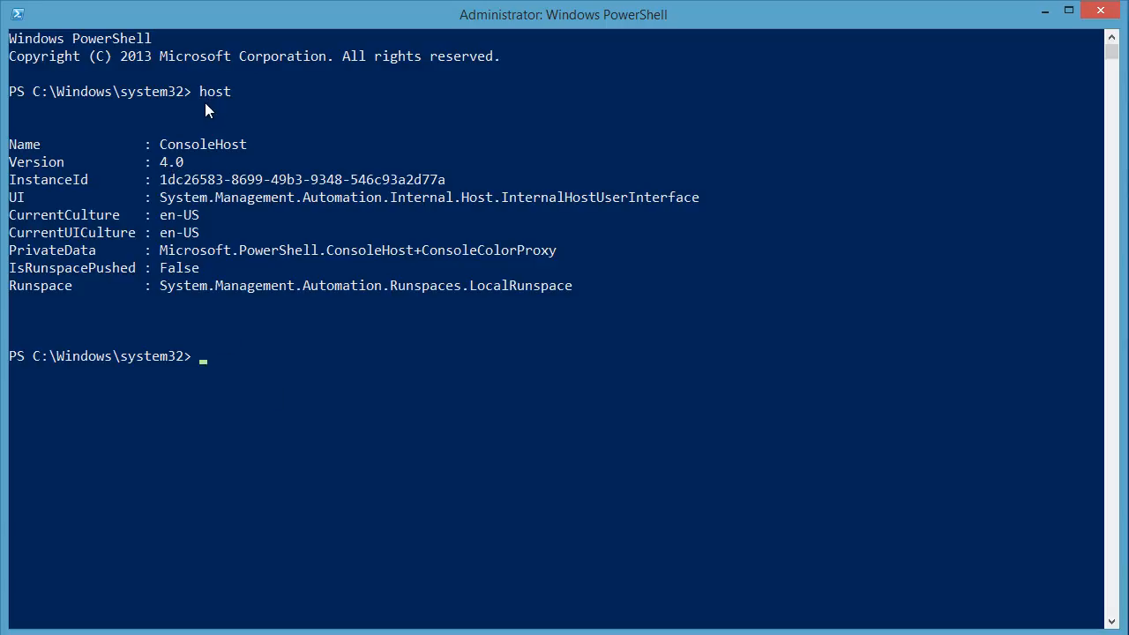
mouse_move(244, 399)
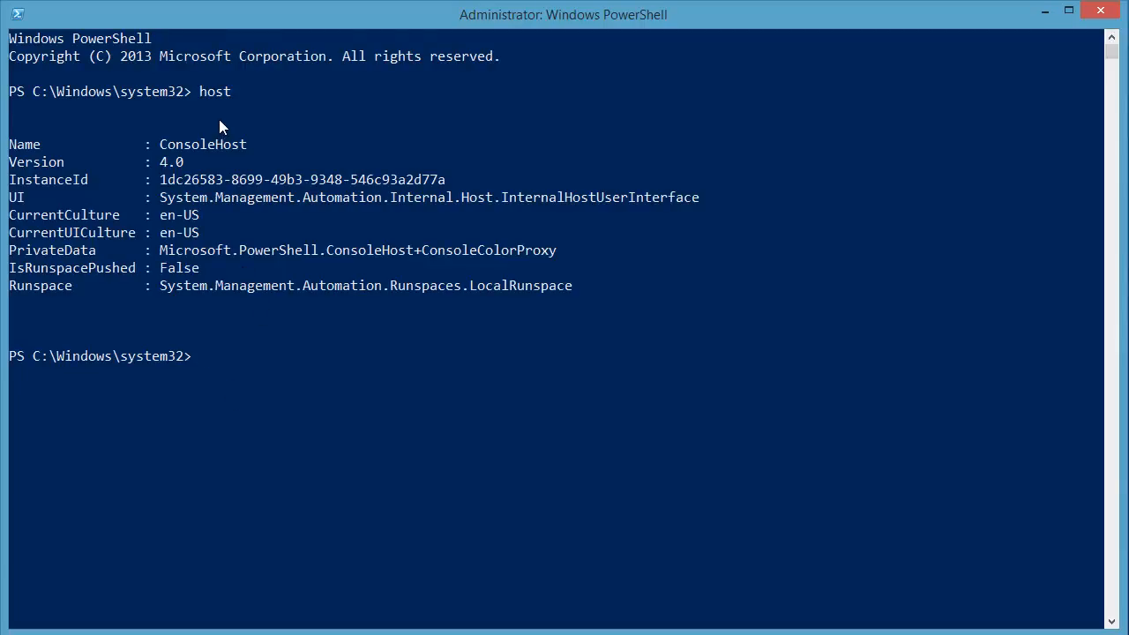
- Run $host.version, showing Major 4, Minor 0, Build -1, Revision -1
type("$")
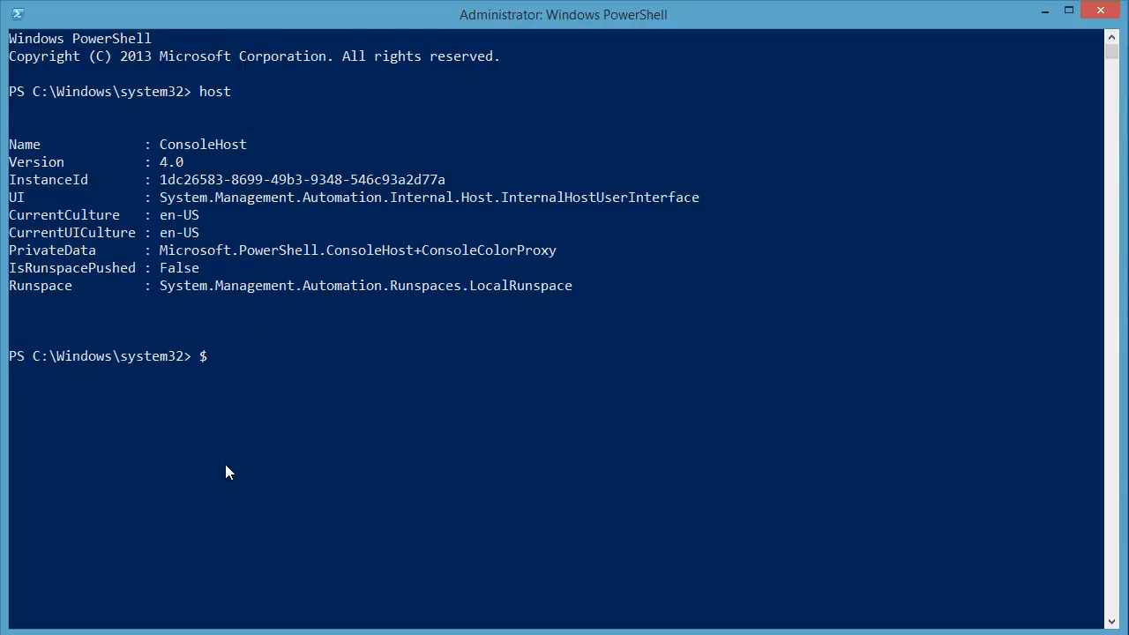
type("host.versio")
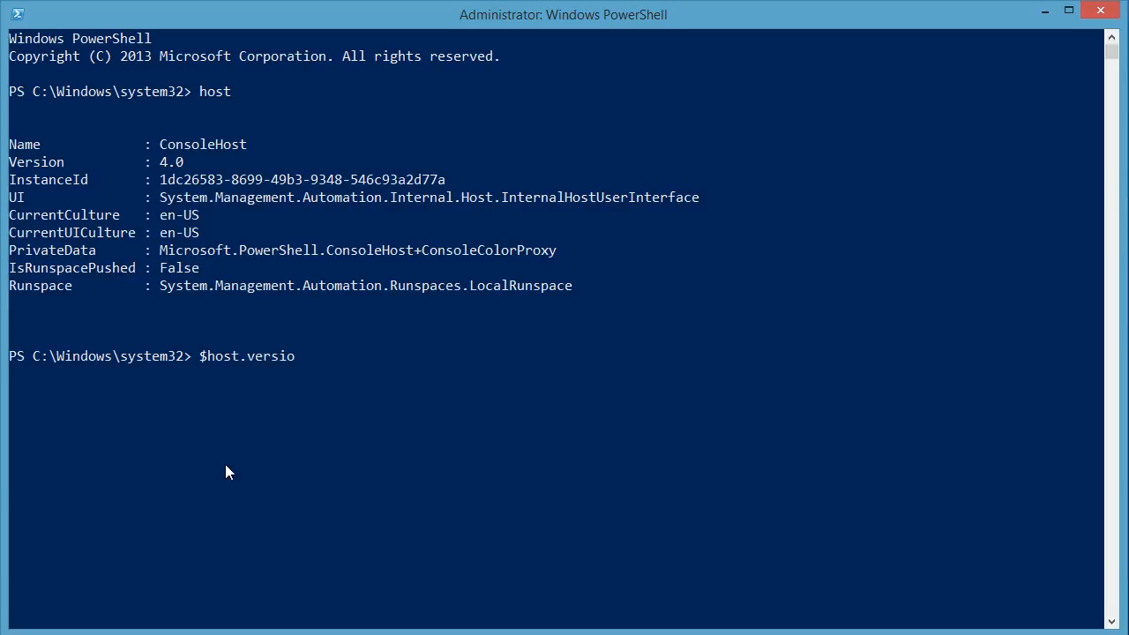
key("enter")
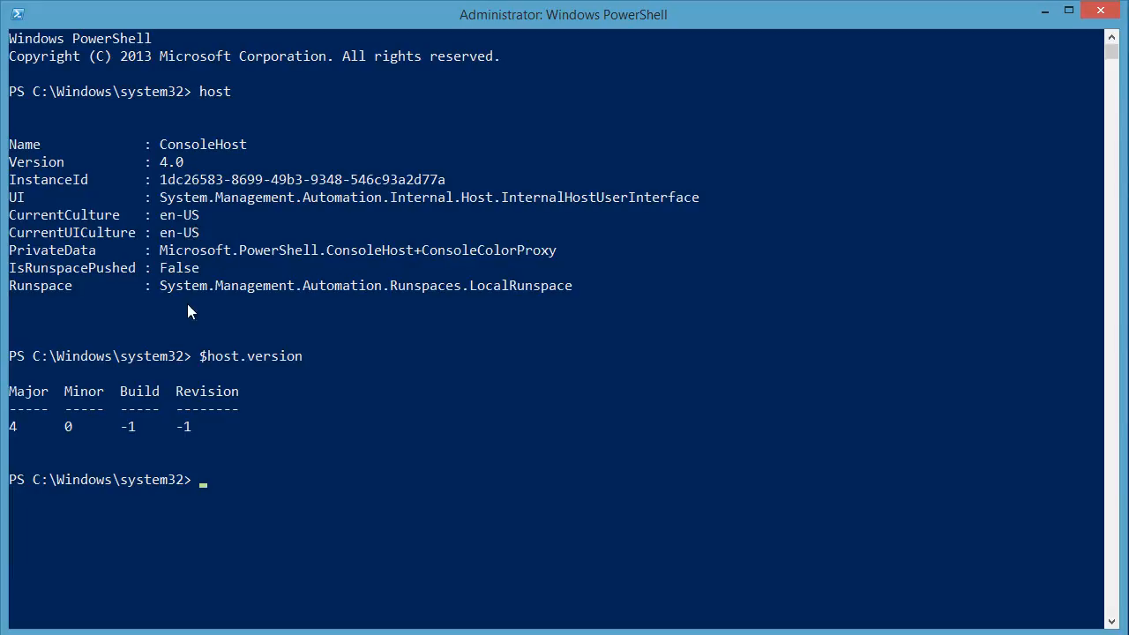
mouse_move(99, 184)
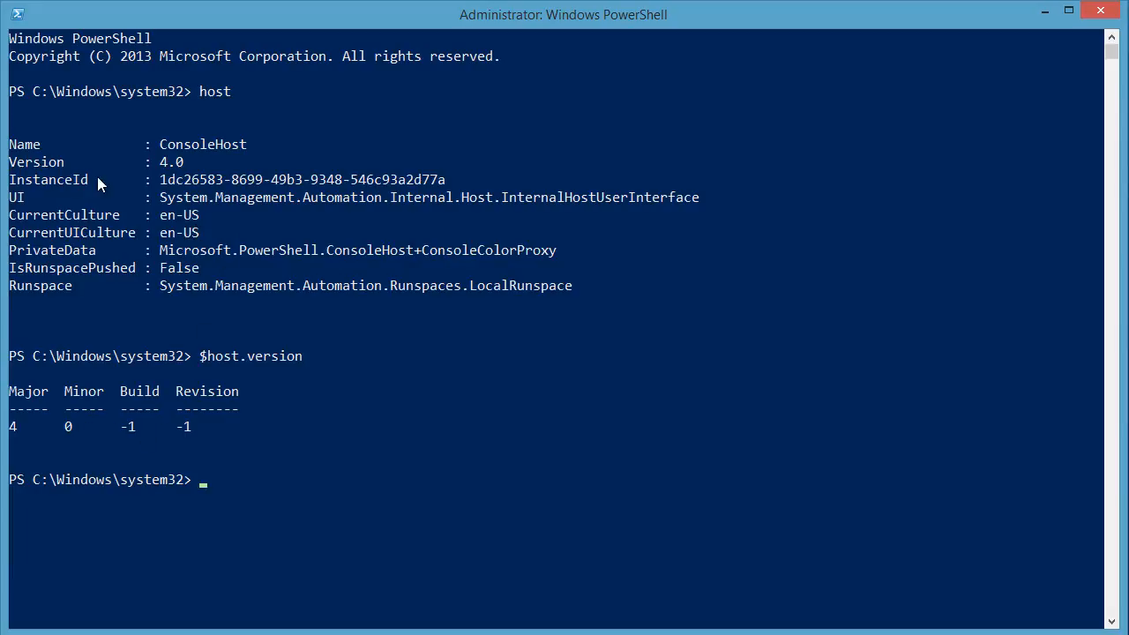
mouse_move(28, 180)
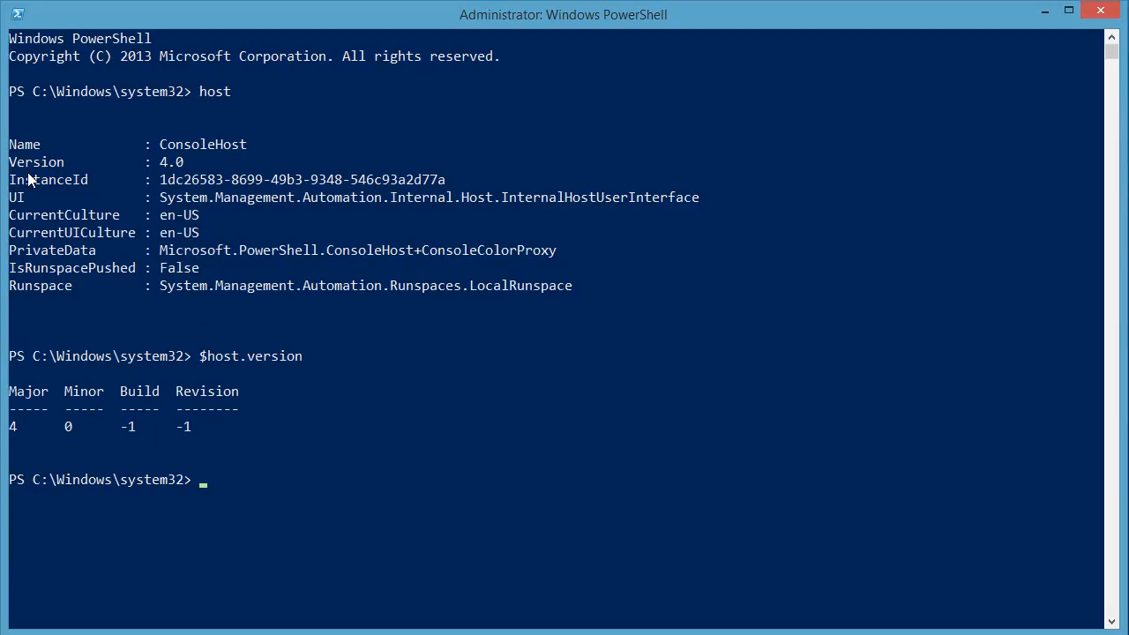
mouse_move(207, 374)
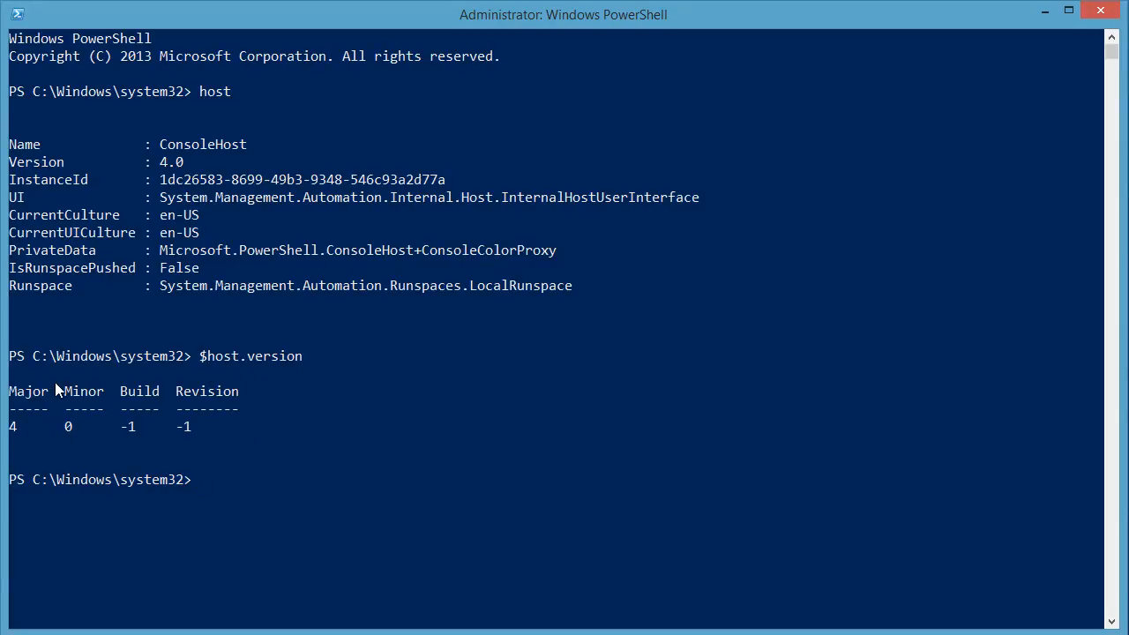
mouse_move(250, 476)
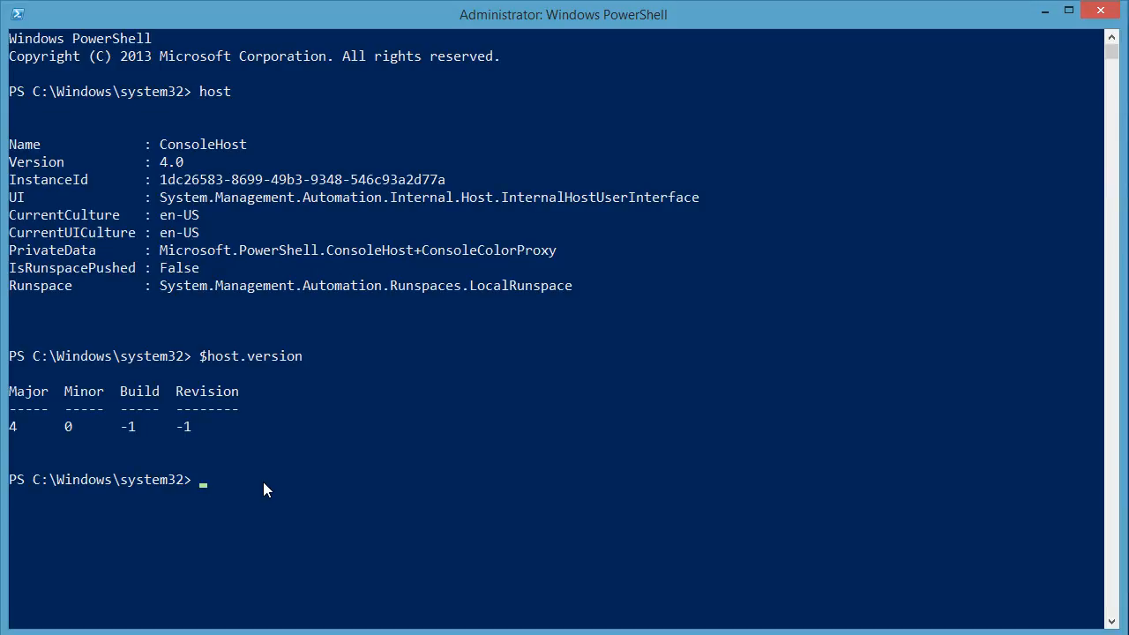
- Run $PSVersionTable.psversion, also reporting Major 4, Minor 0, Build -1, Revision -1
type("$")
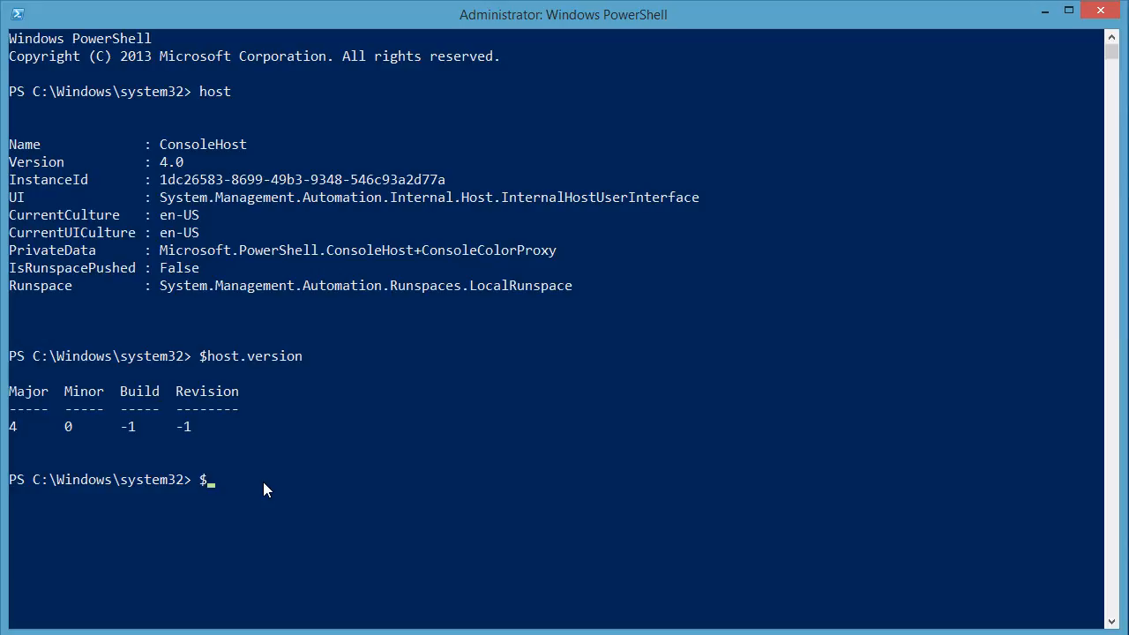
type("PSVersionTable.")
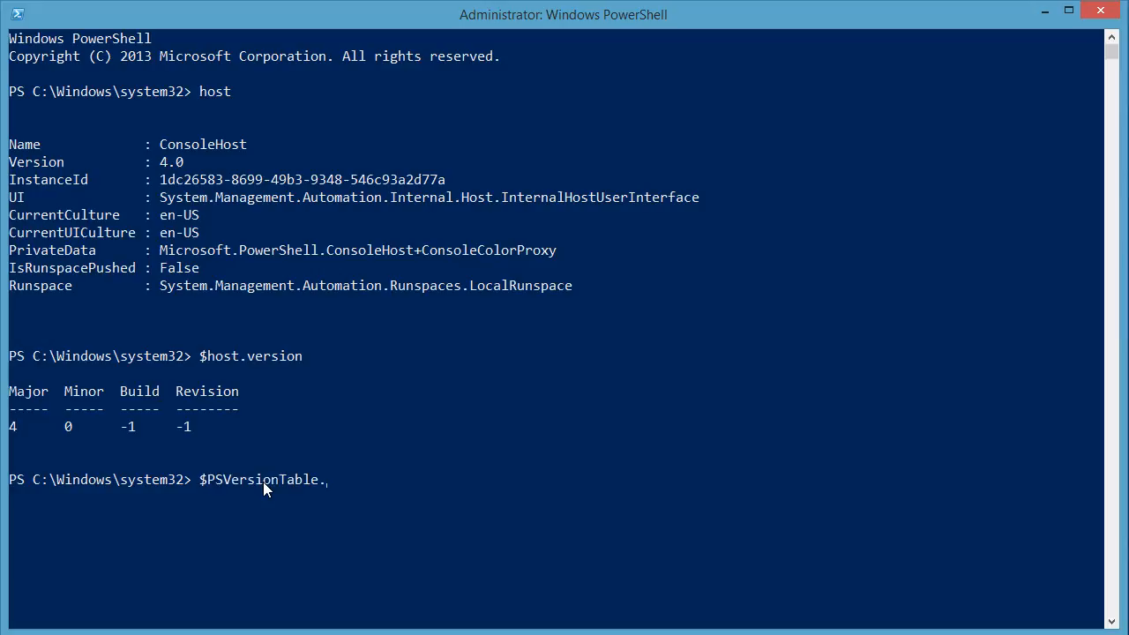
type("ps")
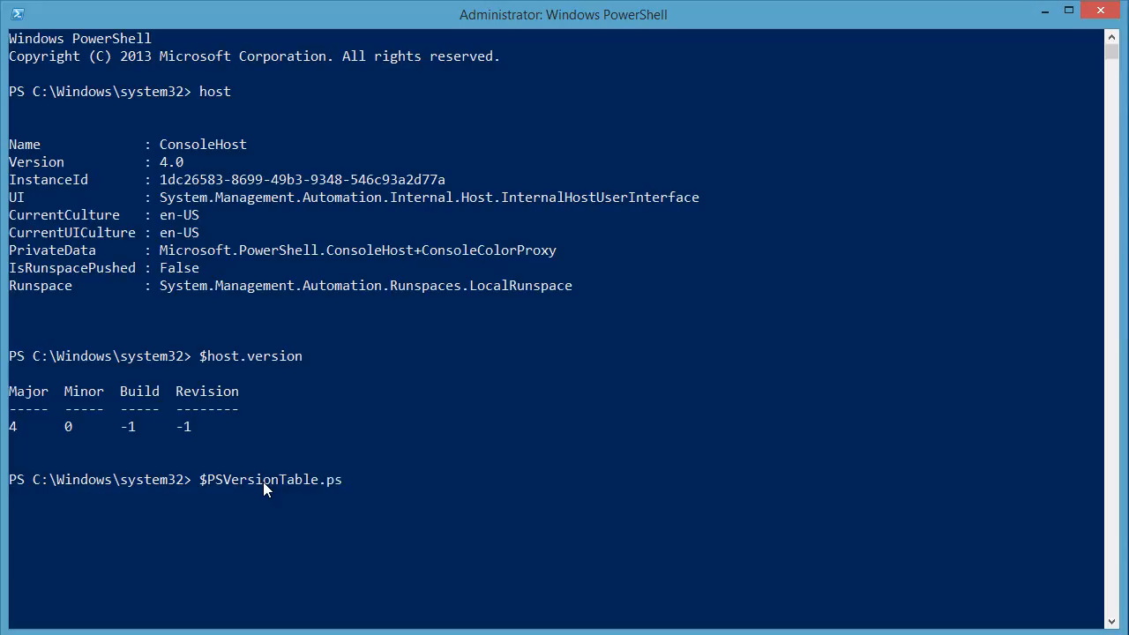
type("version")
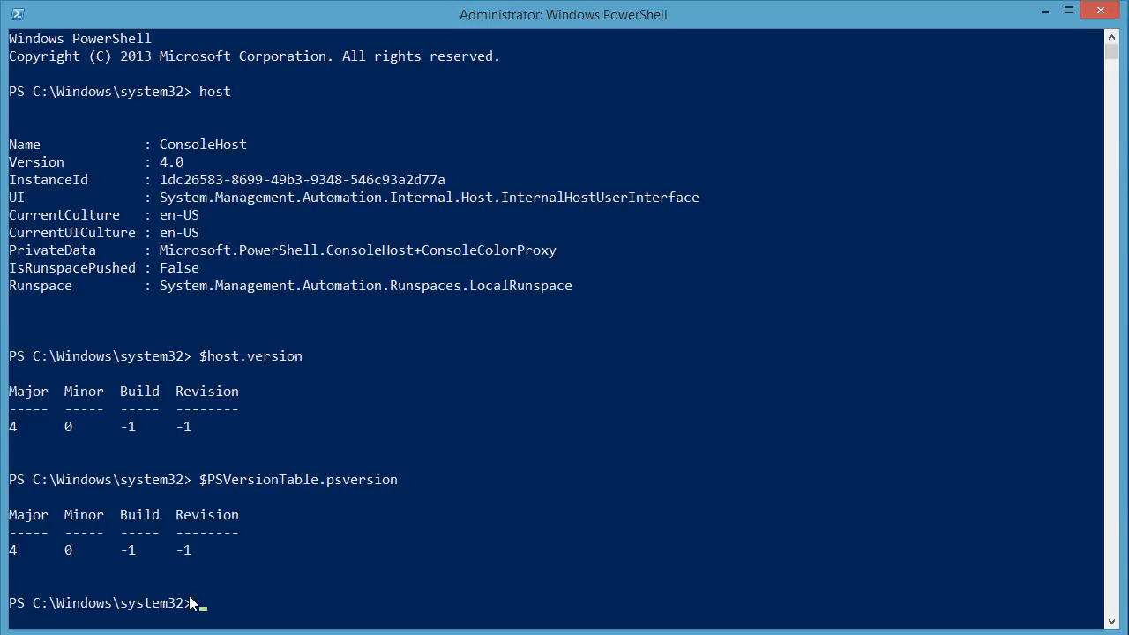
type("$PSVersionTable.psversion")
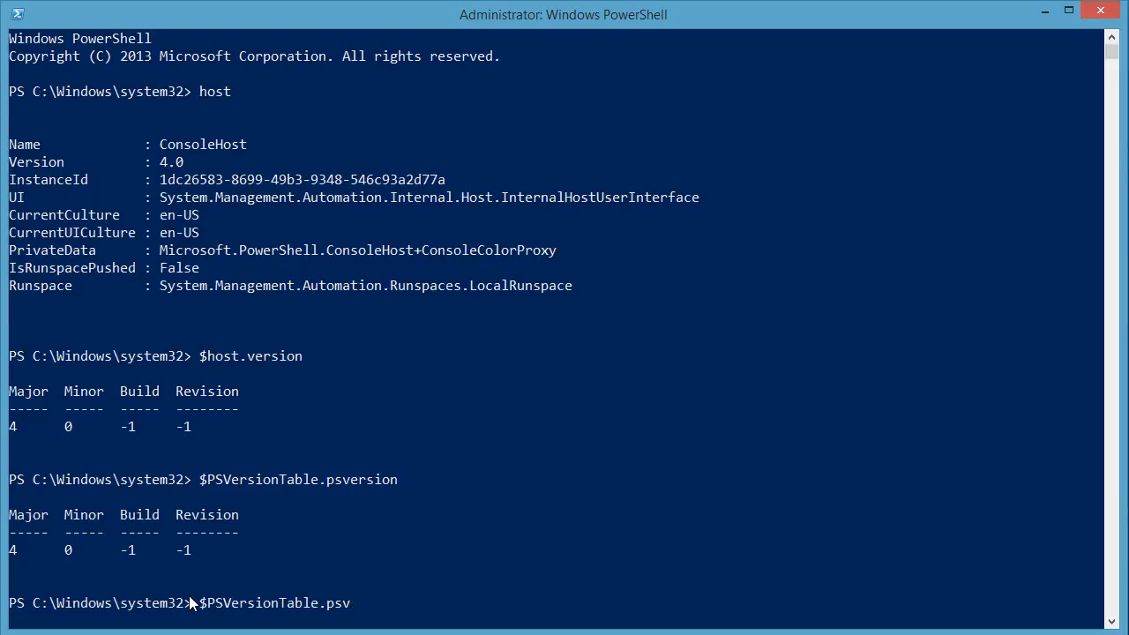
- Run $PSVersionTable to list PSVersion 4.0, CLRVersion 4.0.30319.34003 and BuildVersion 6.3.9600.16394
key("BackSpace")
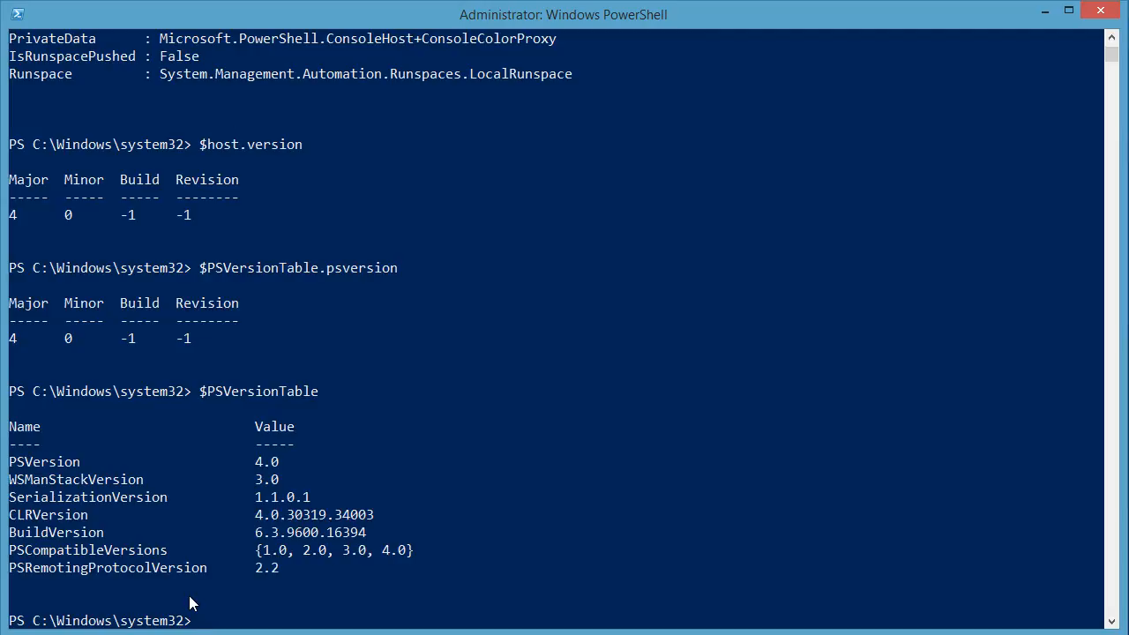
mouse_move(25, 468)
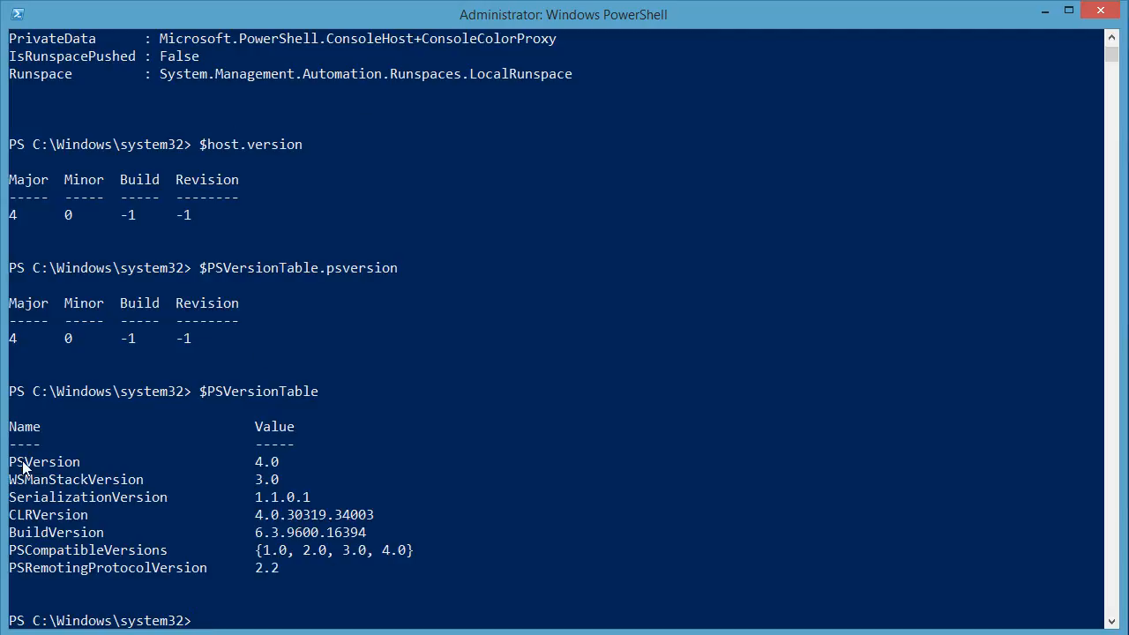
mouse_move(27, 528)
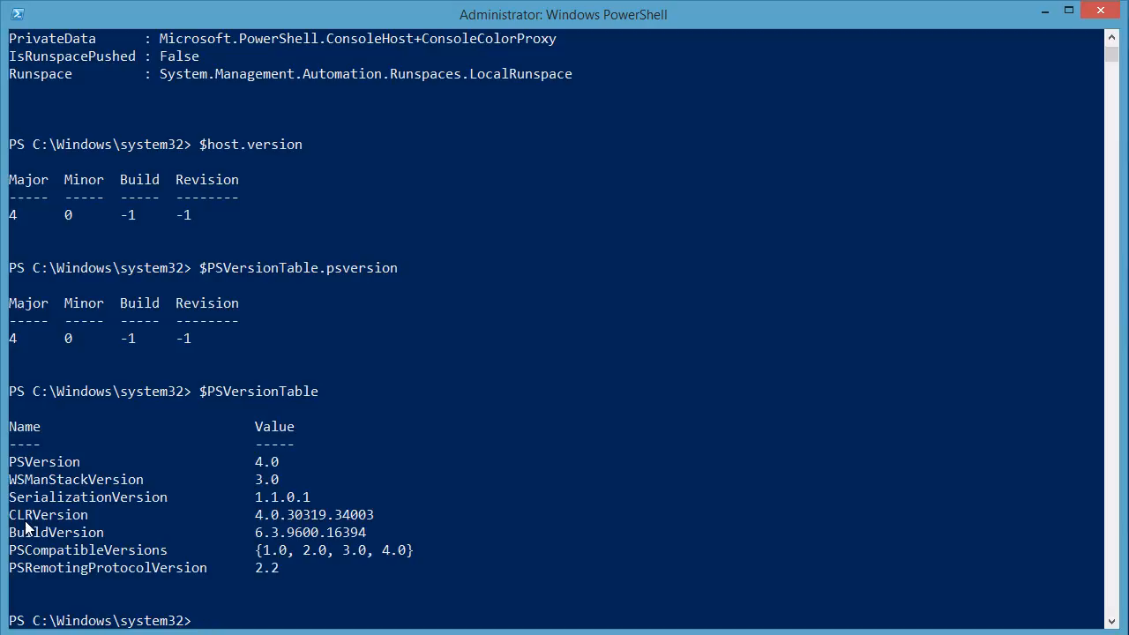
mouse_move(309, 554)
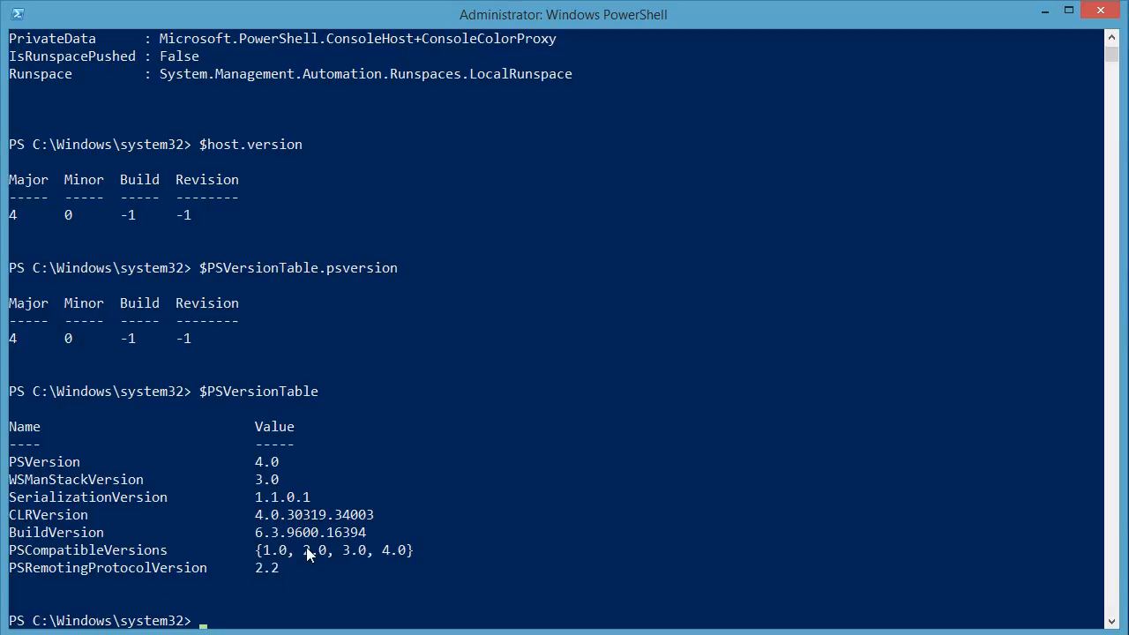
mouse_move(37, 487)
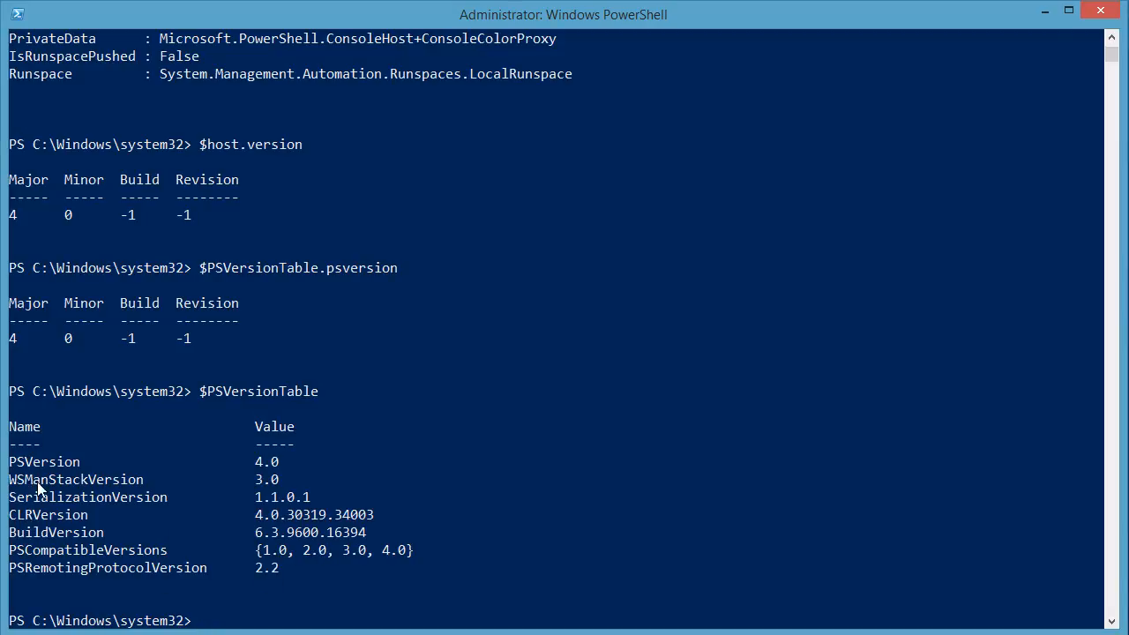
mouse_move(145, 581)
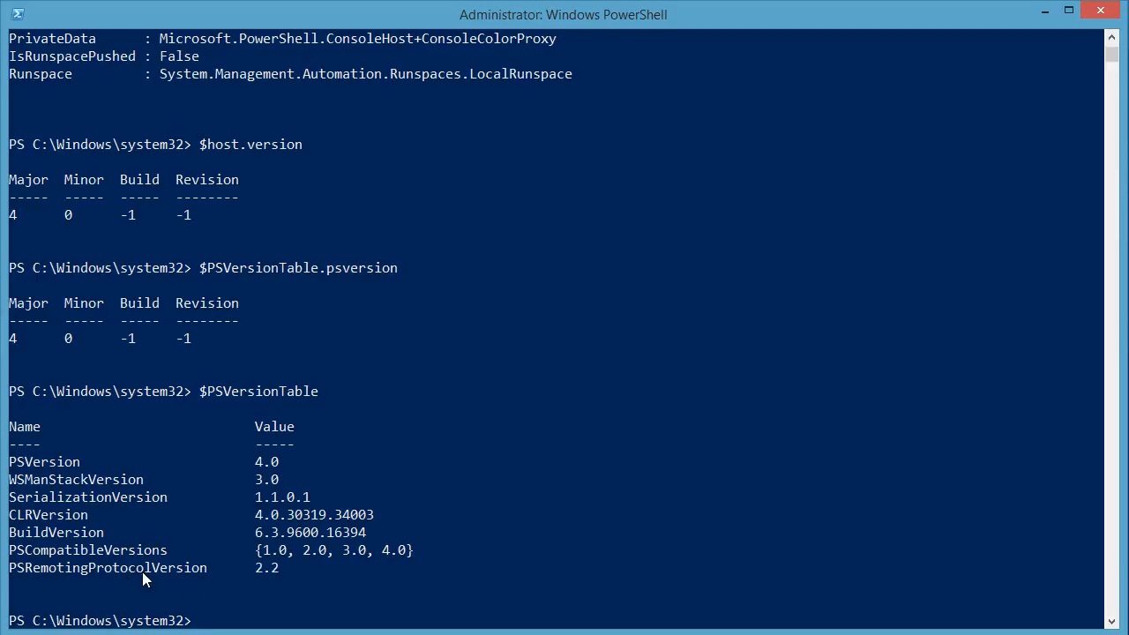
mouse_move(503, 582)
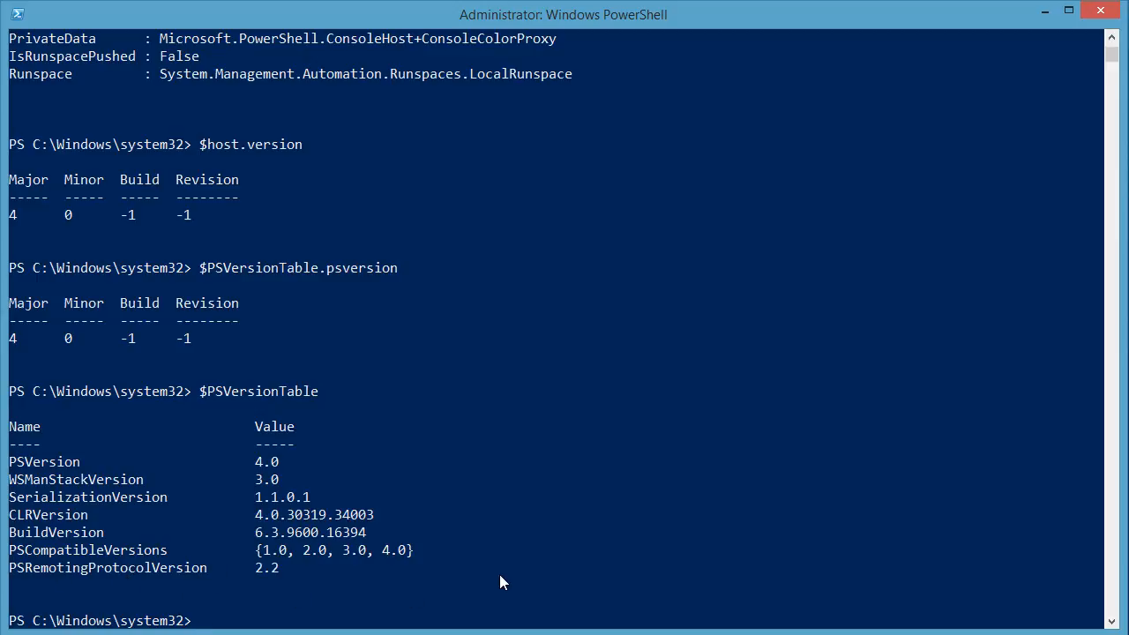